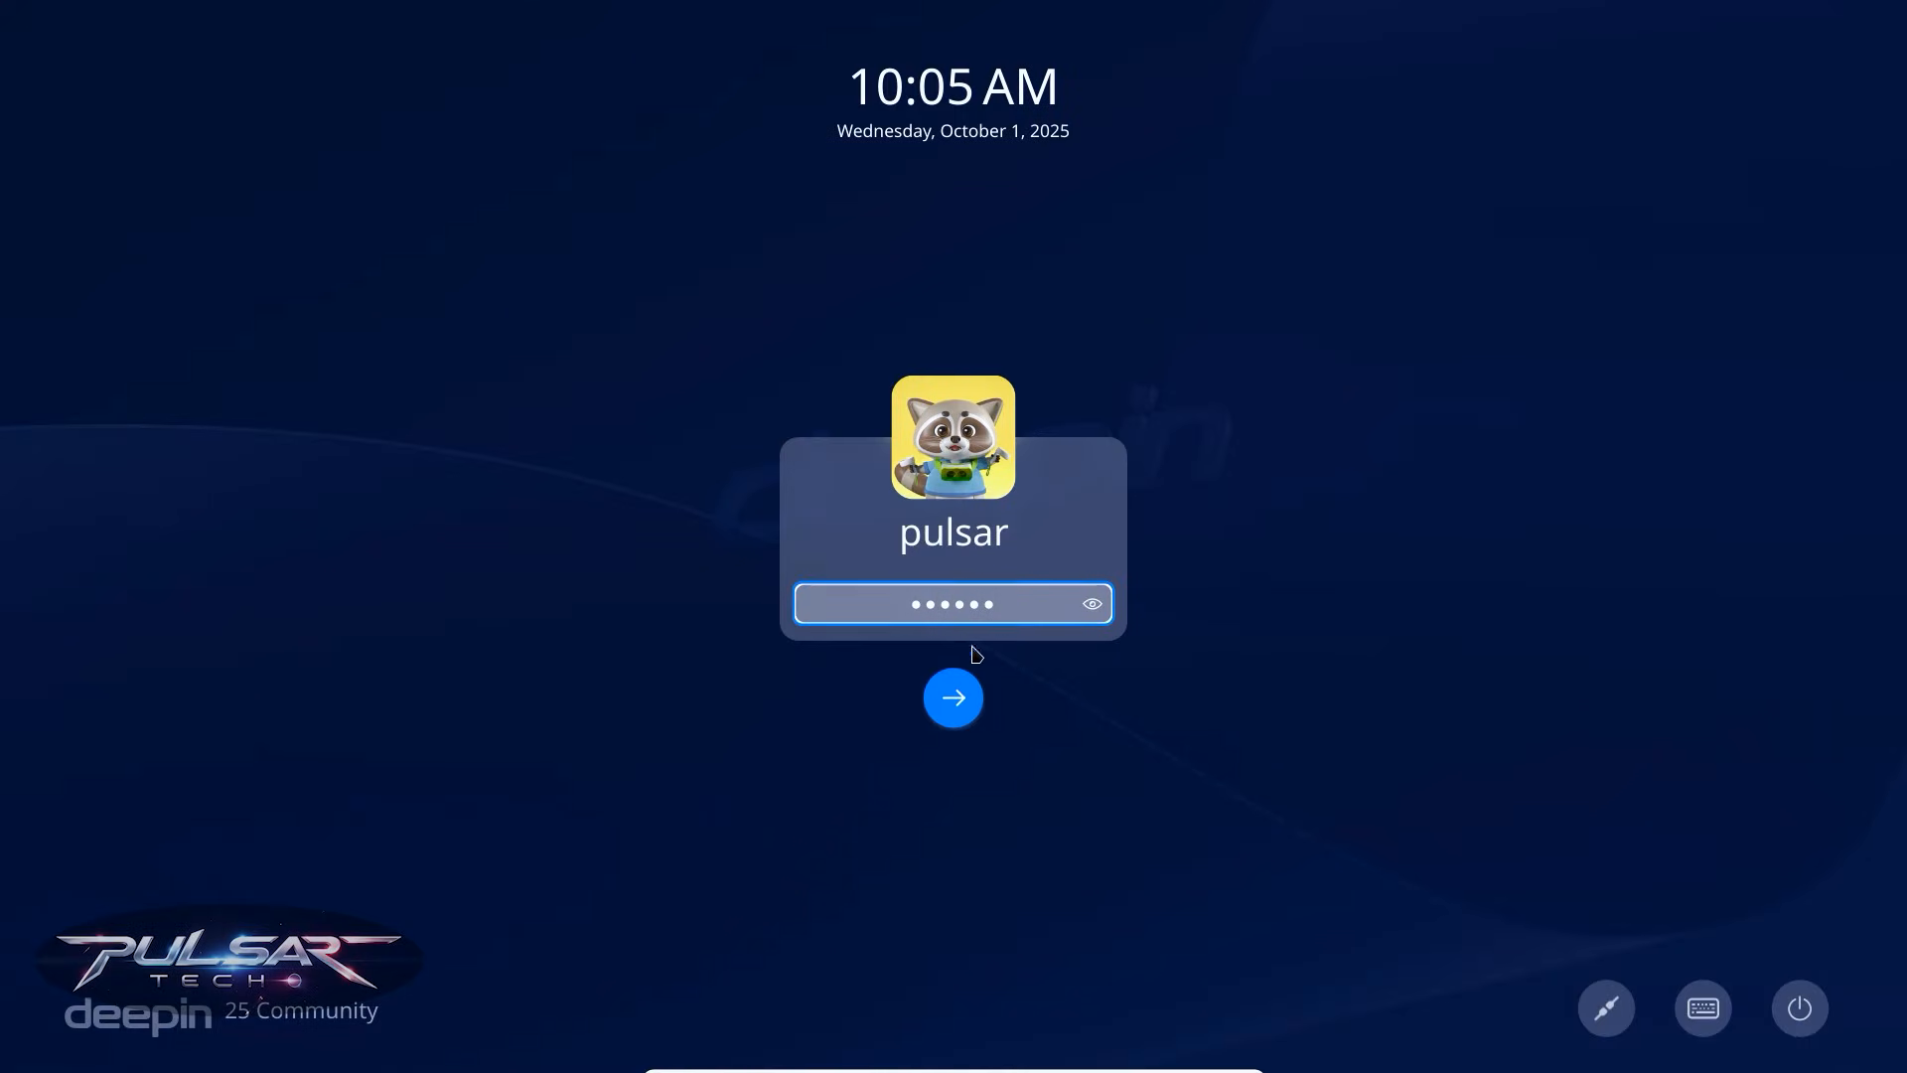
# Step: Submit the entered password on the deepin login screen to start the session
pyautogui.click(953, 697)
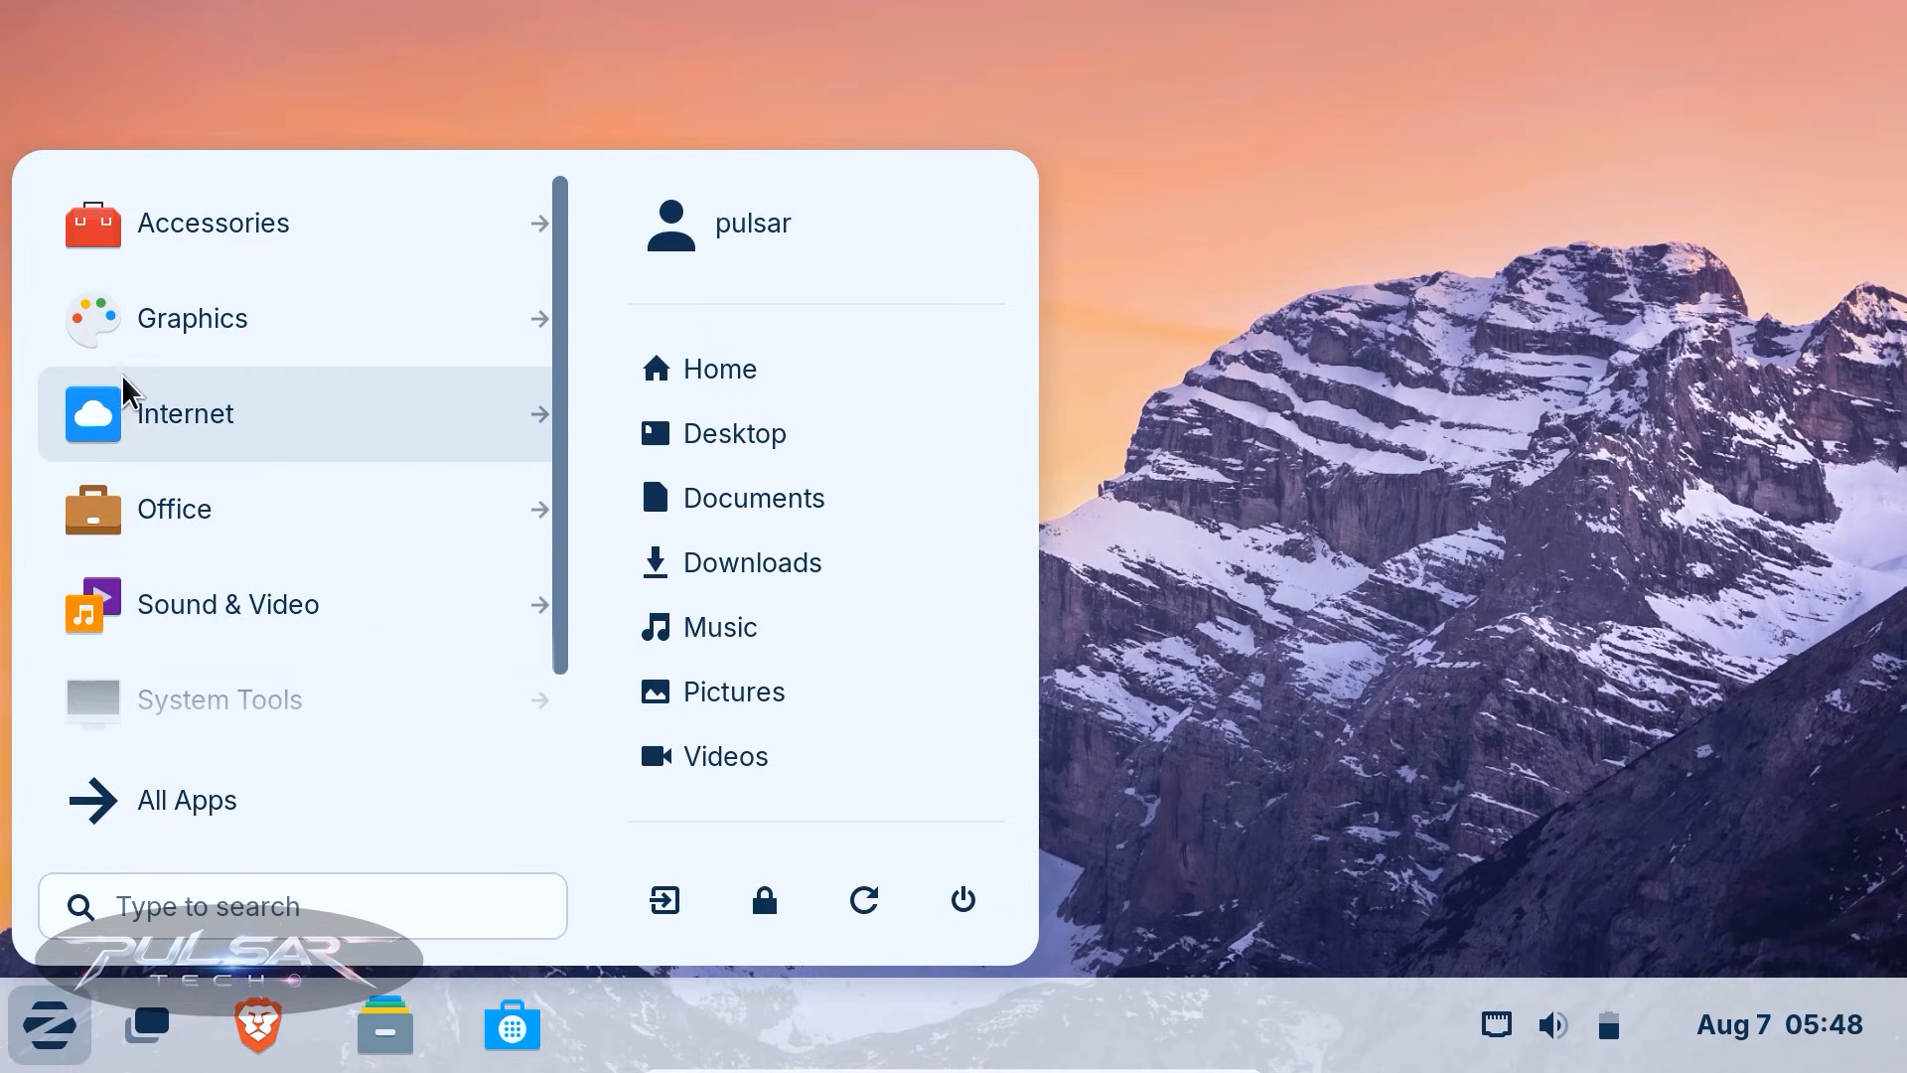
pyautogui.moveTo(460, 256)
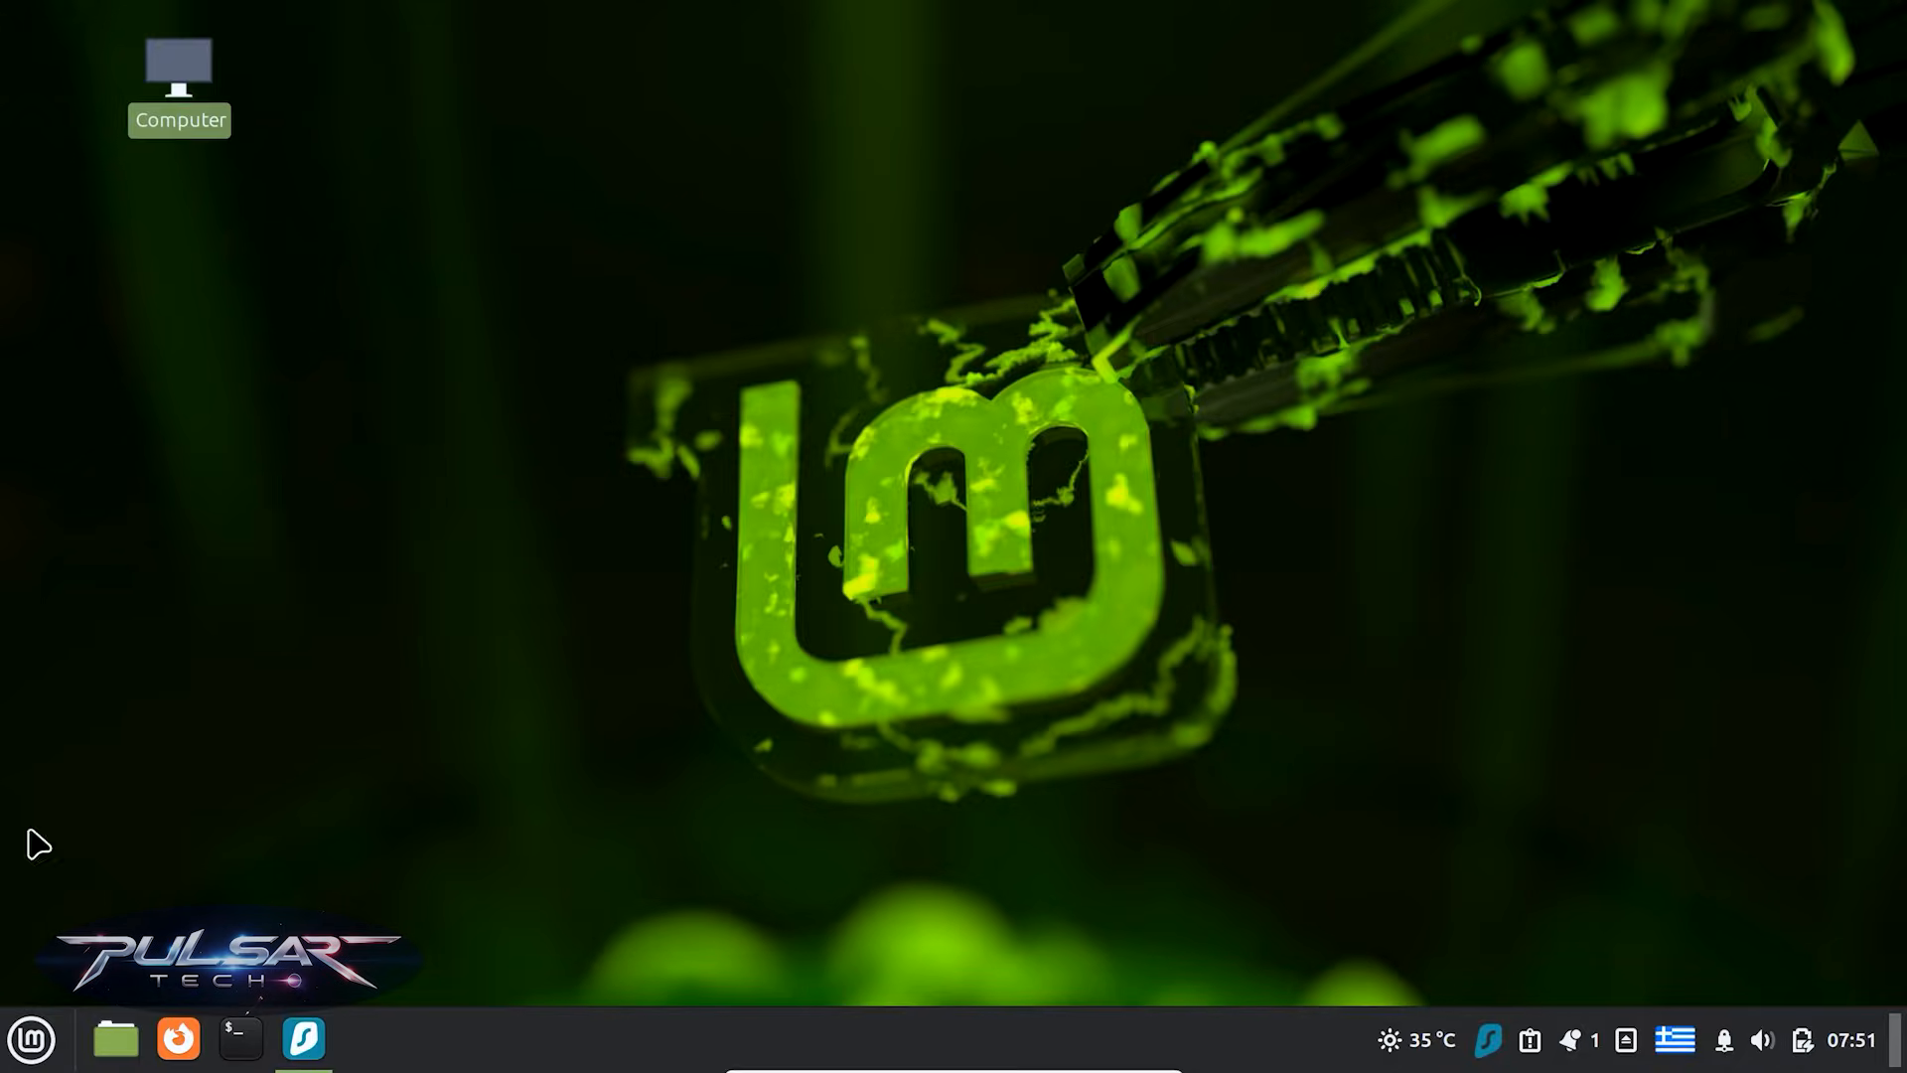
# Step: Open the Mint menu from the panel to show All Applications and categories
pyautogui.click(31, 1040)
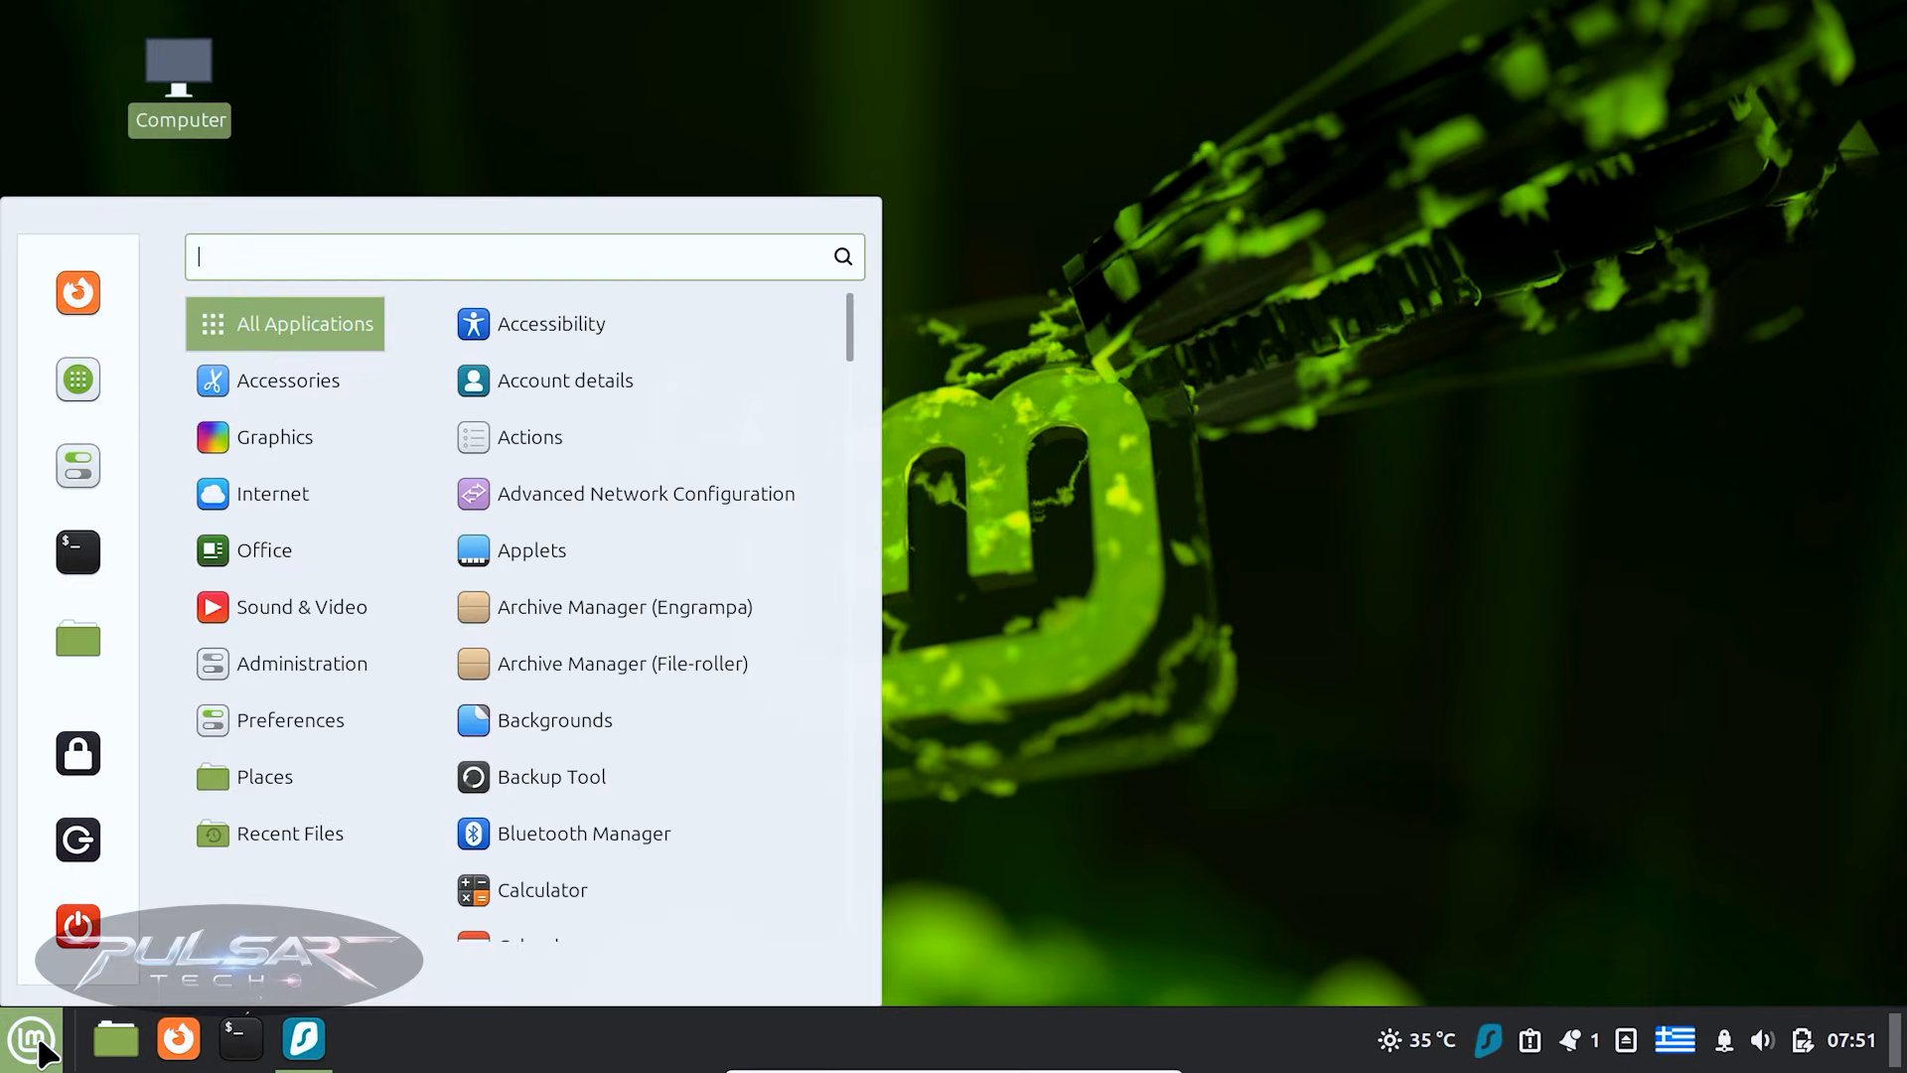
pyautogui.moveTo(76, 926)
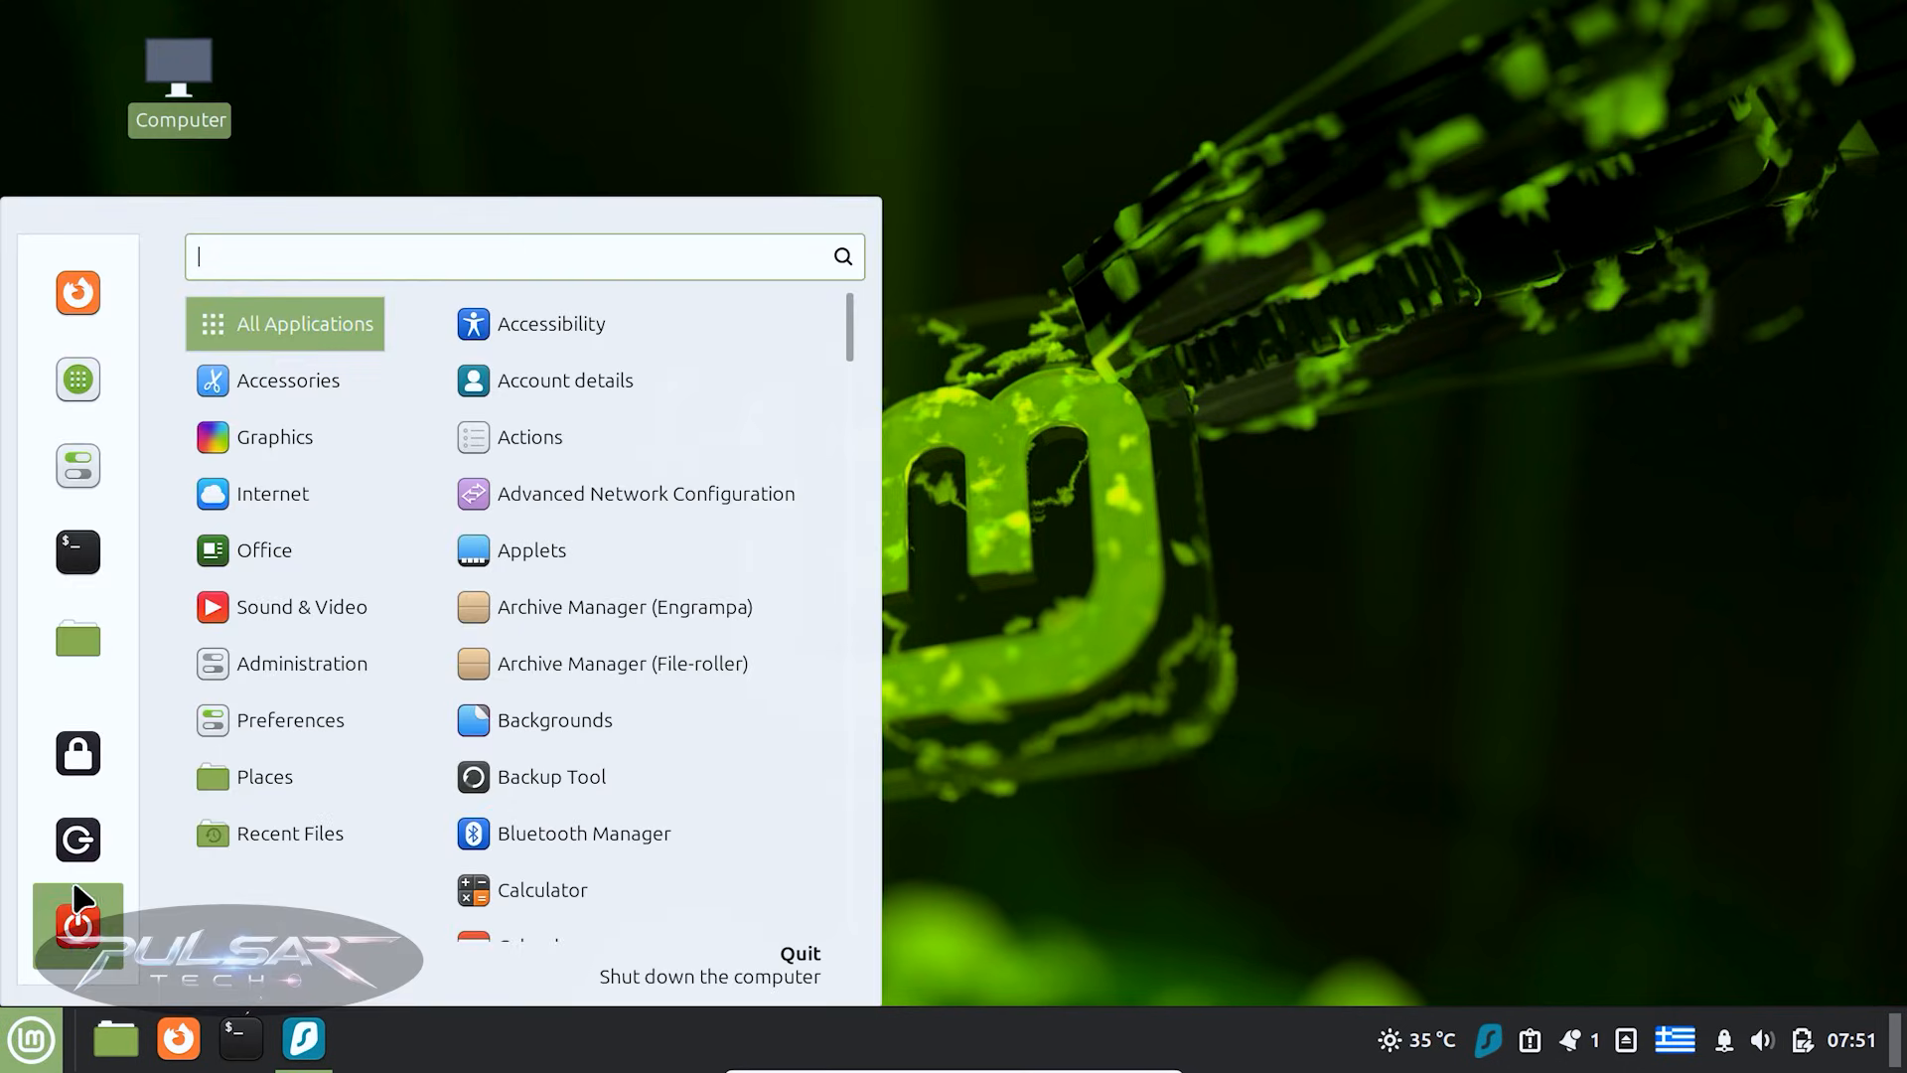
pyautogui.moveTo(77, 553)
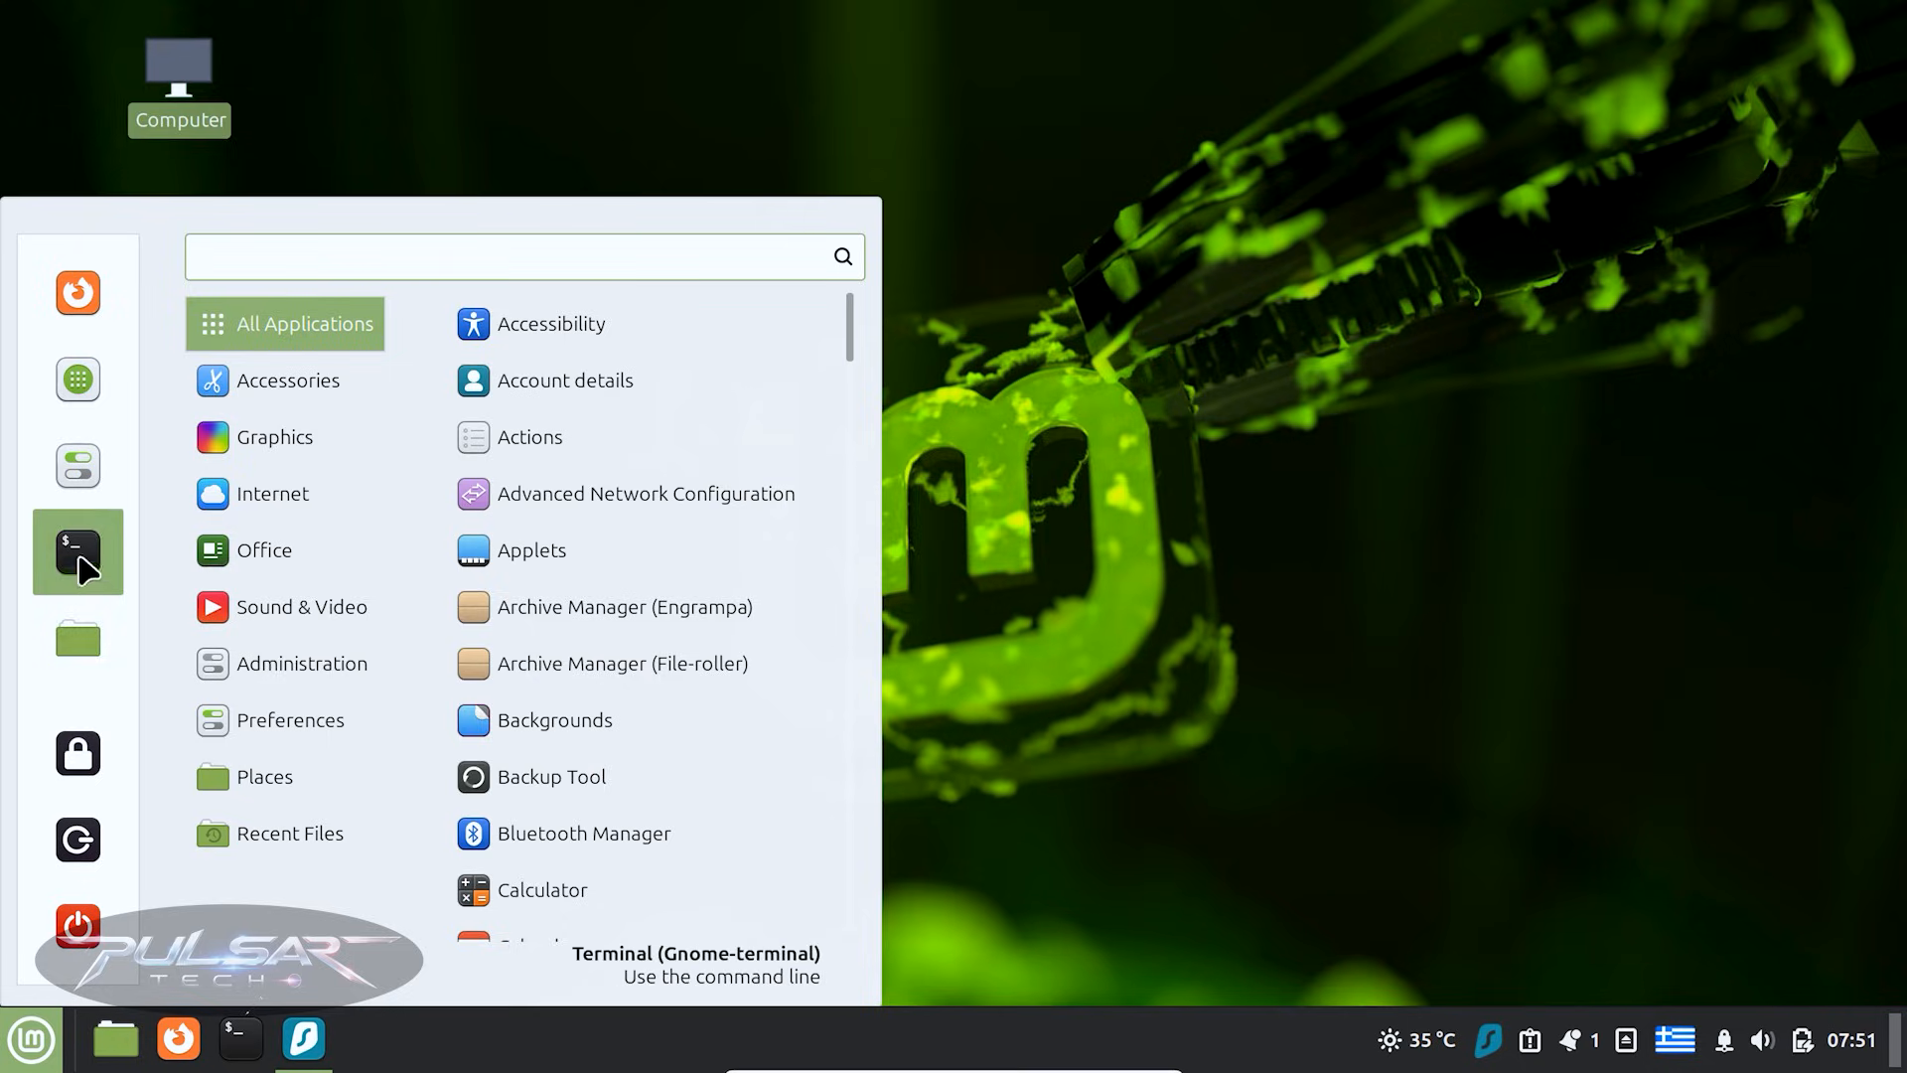
pyautogui.moveTo(77, 292)
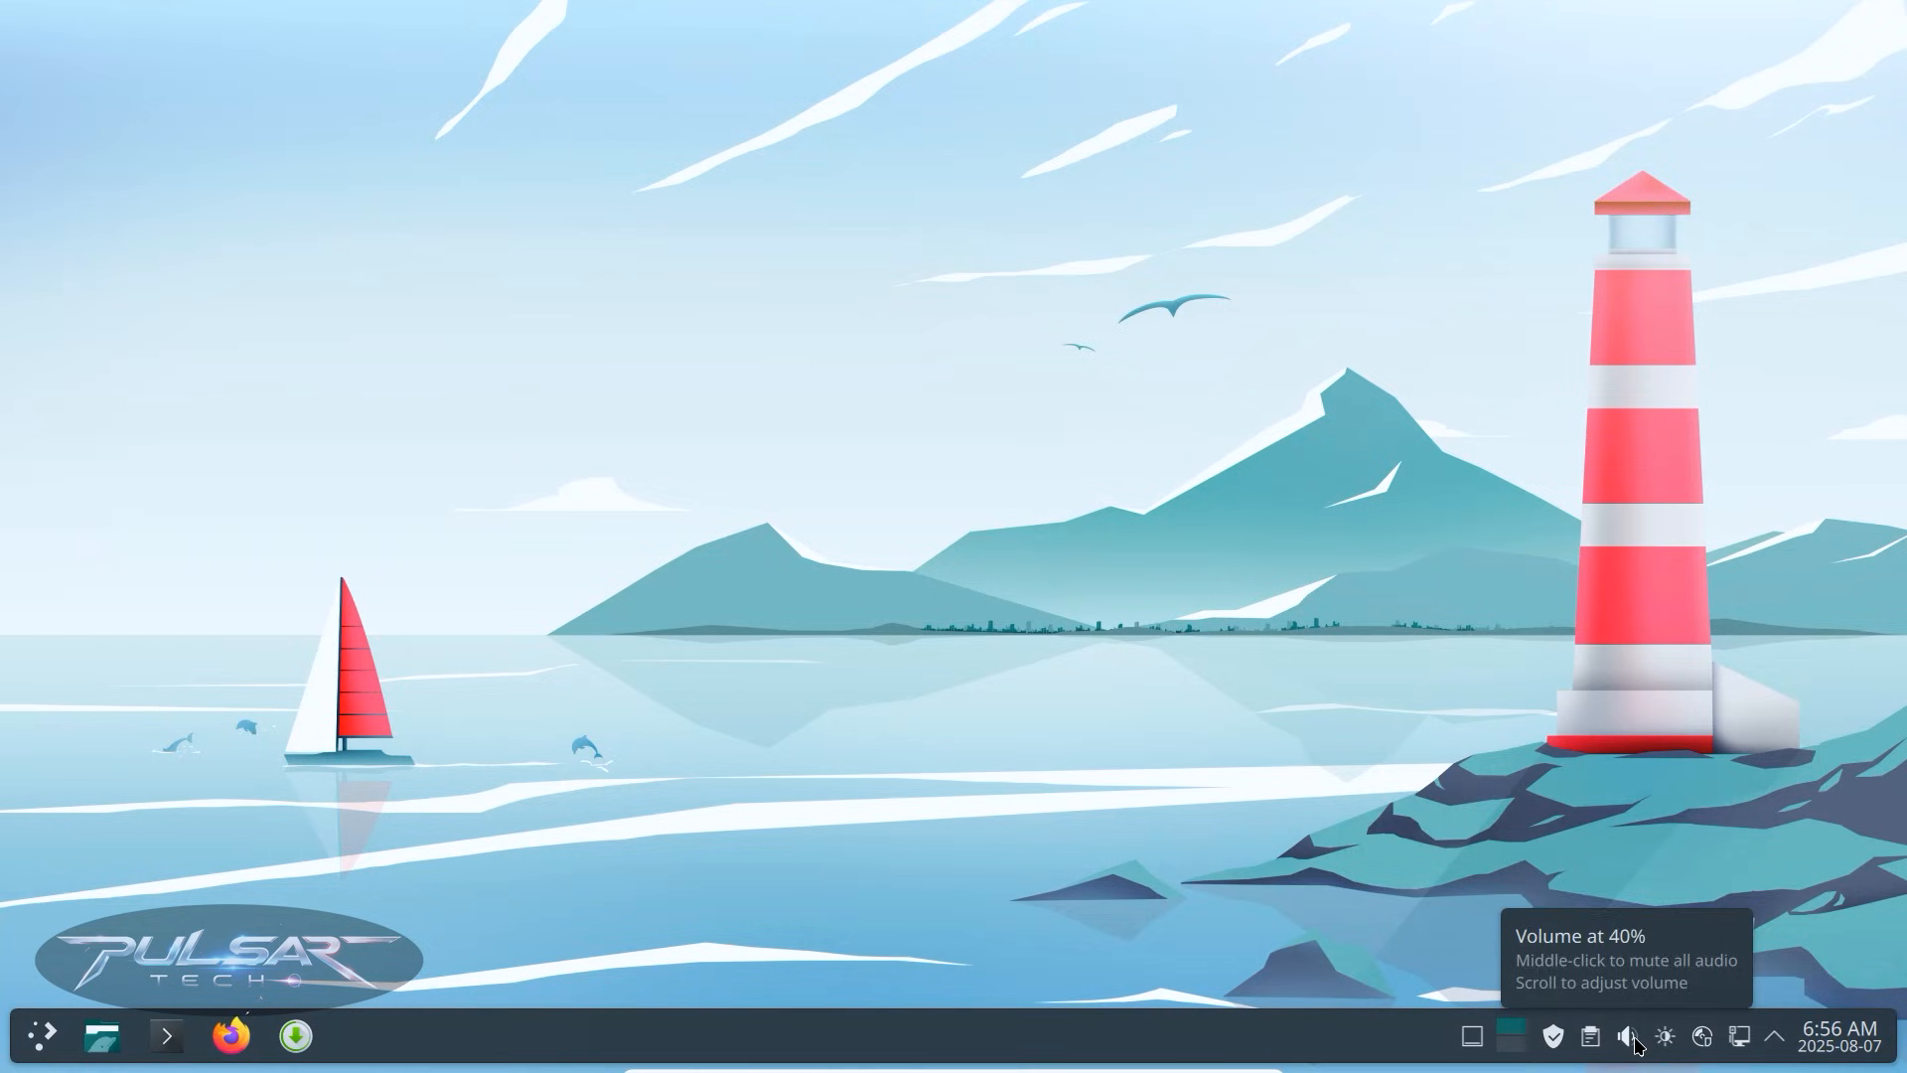
pyautogui.click(1629, 1035)
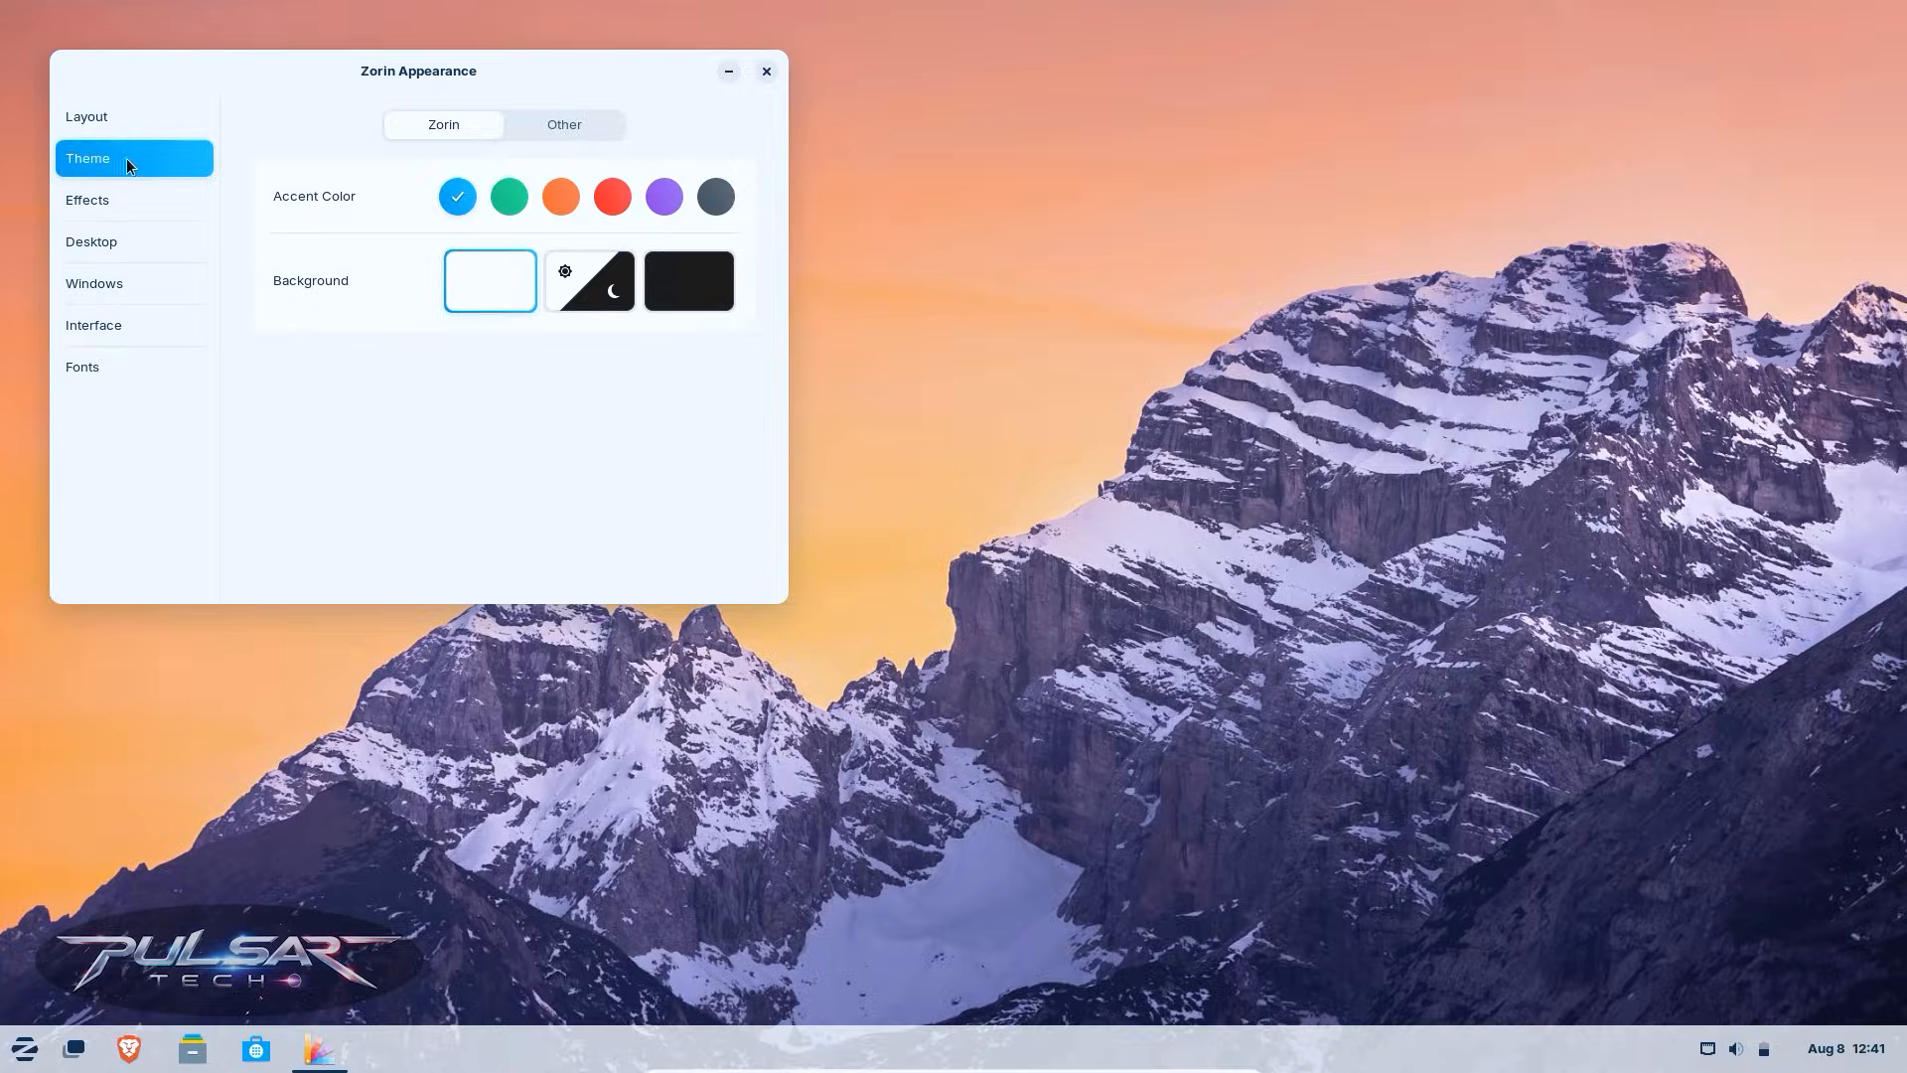
# Step: Try green then orange accent colours, then toggle Jelly Mode under Effects
pyautogui.click(509, 195)
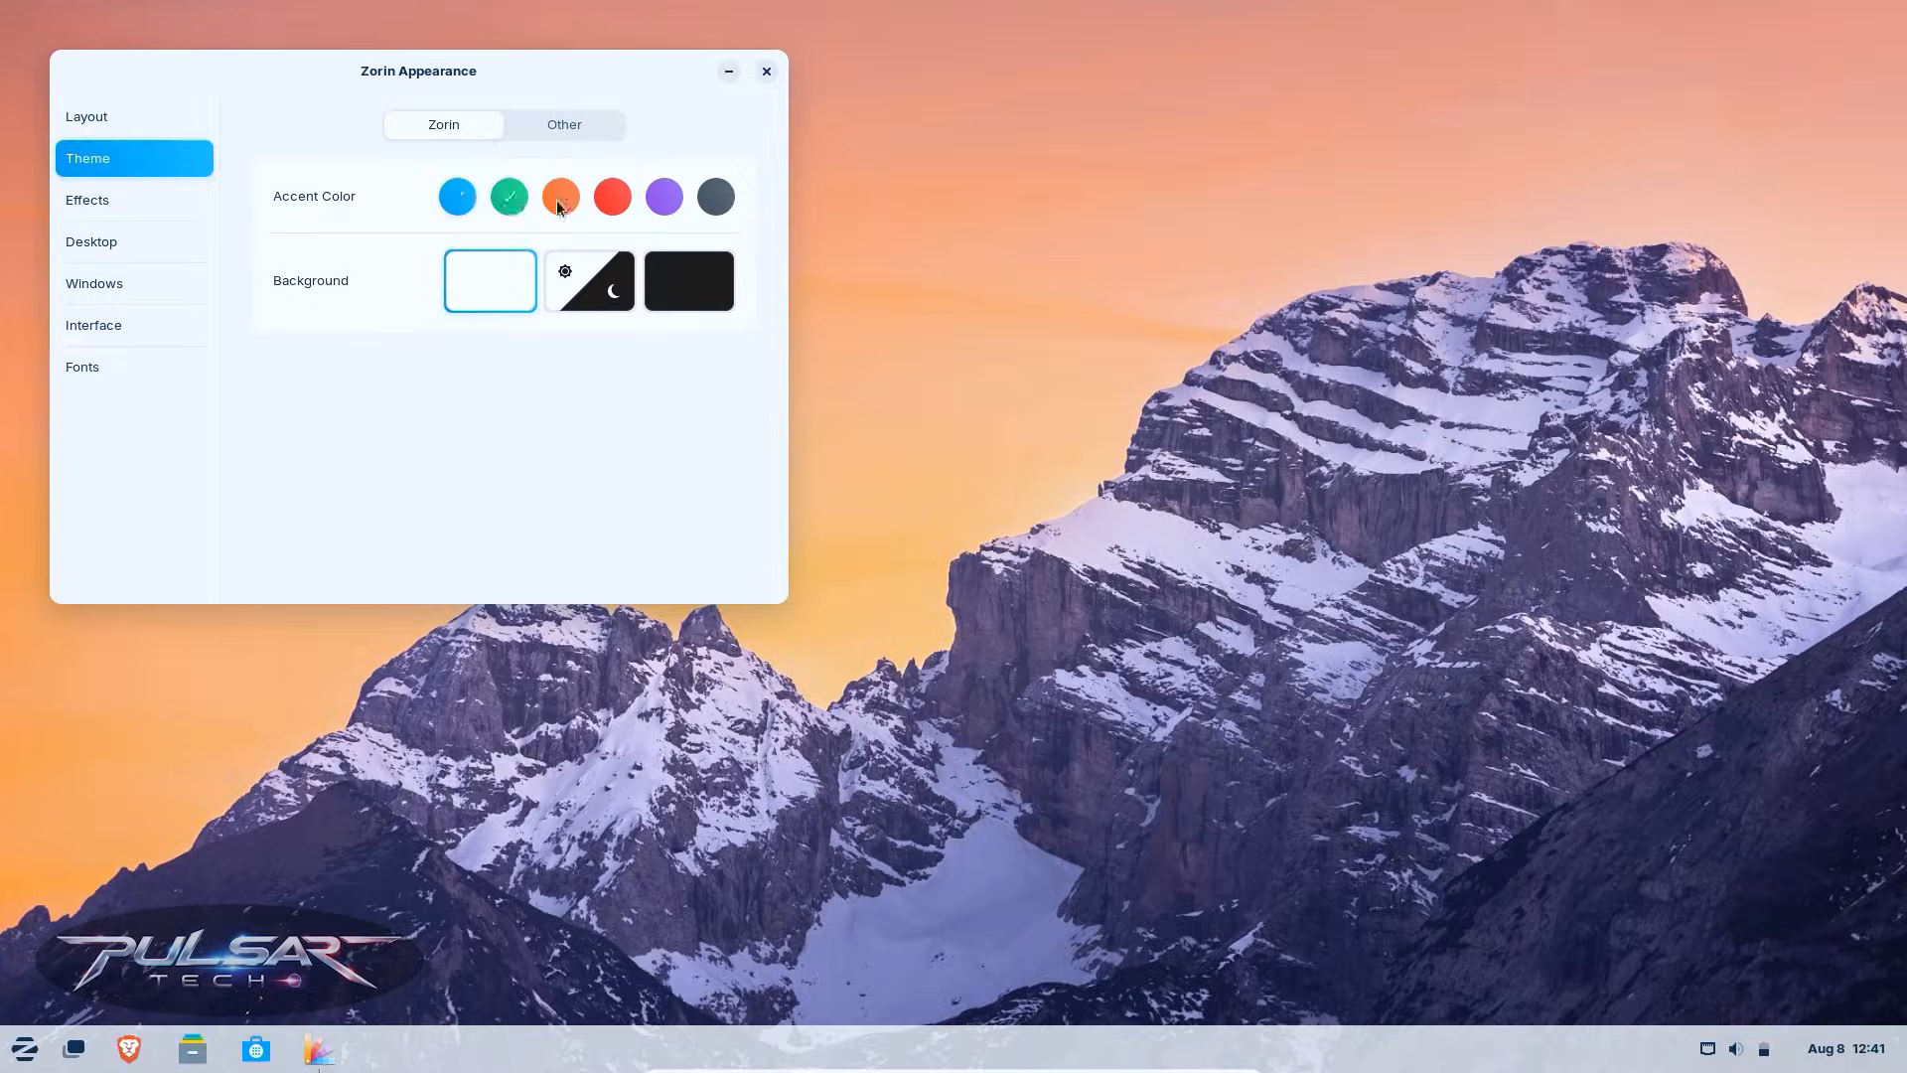
pyautogui.click(560, 195)
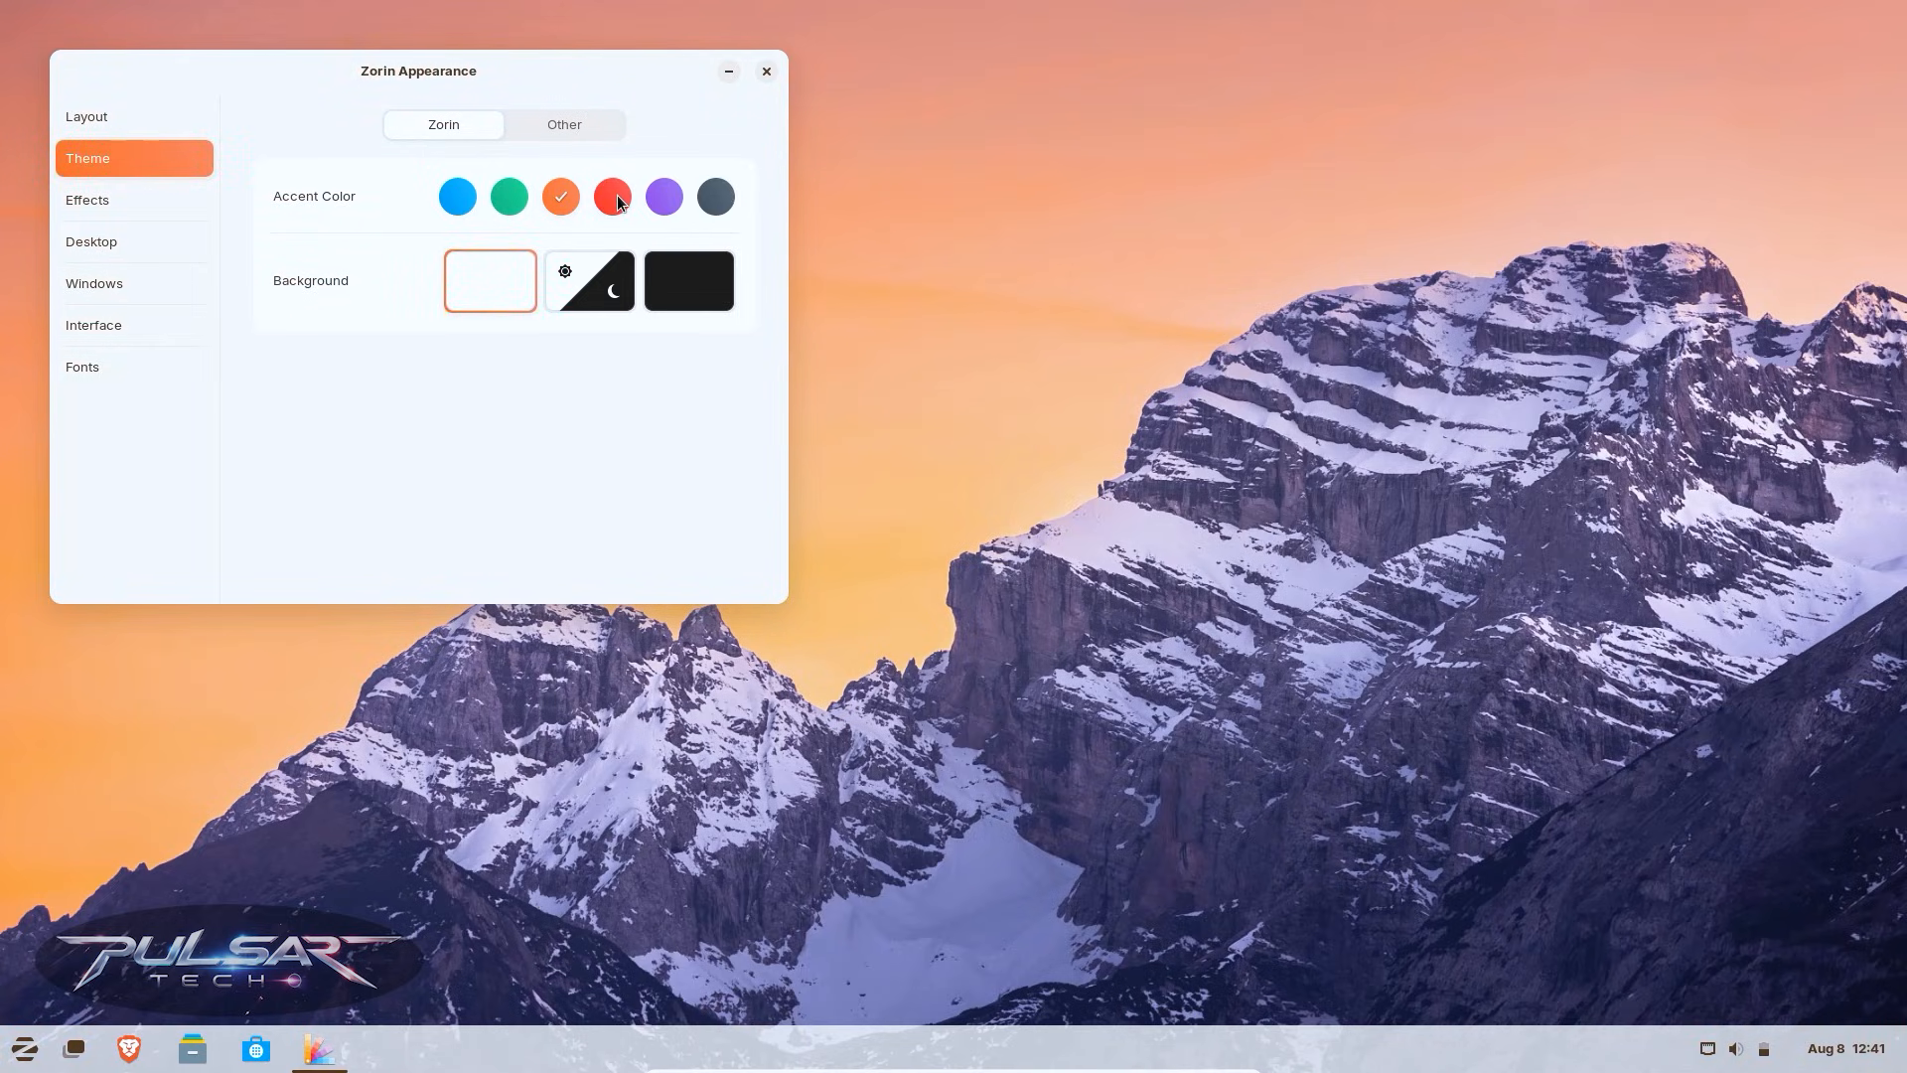
pyautogui.click(86, 200)
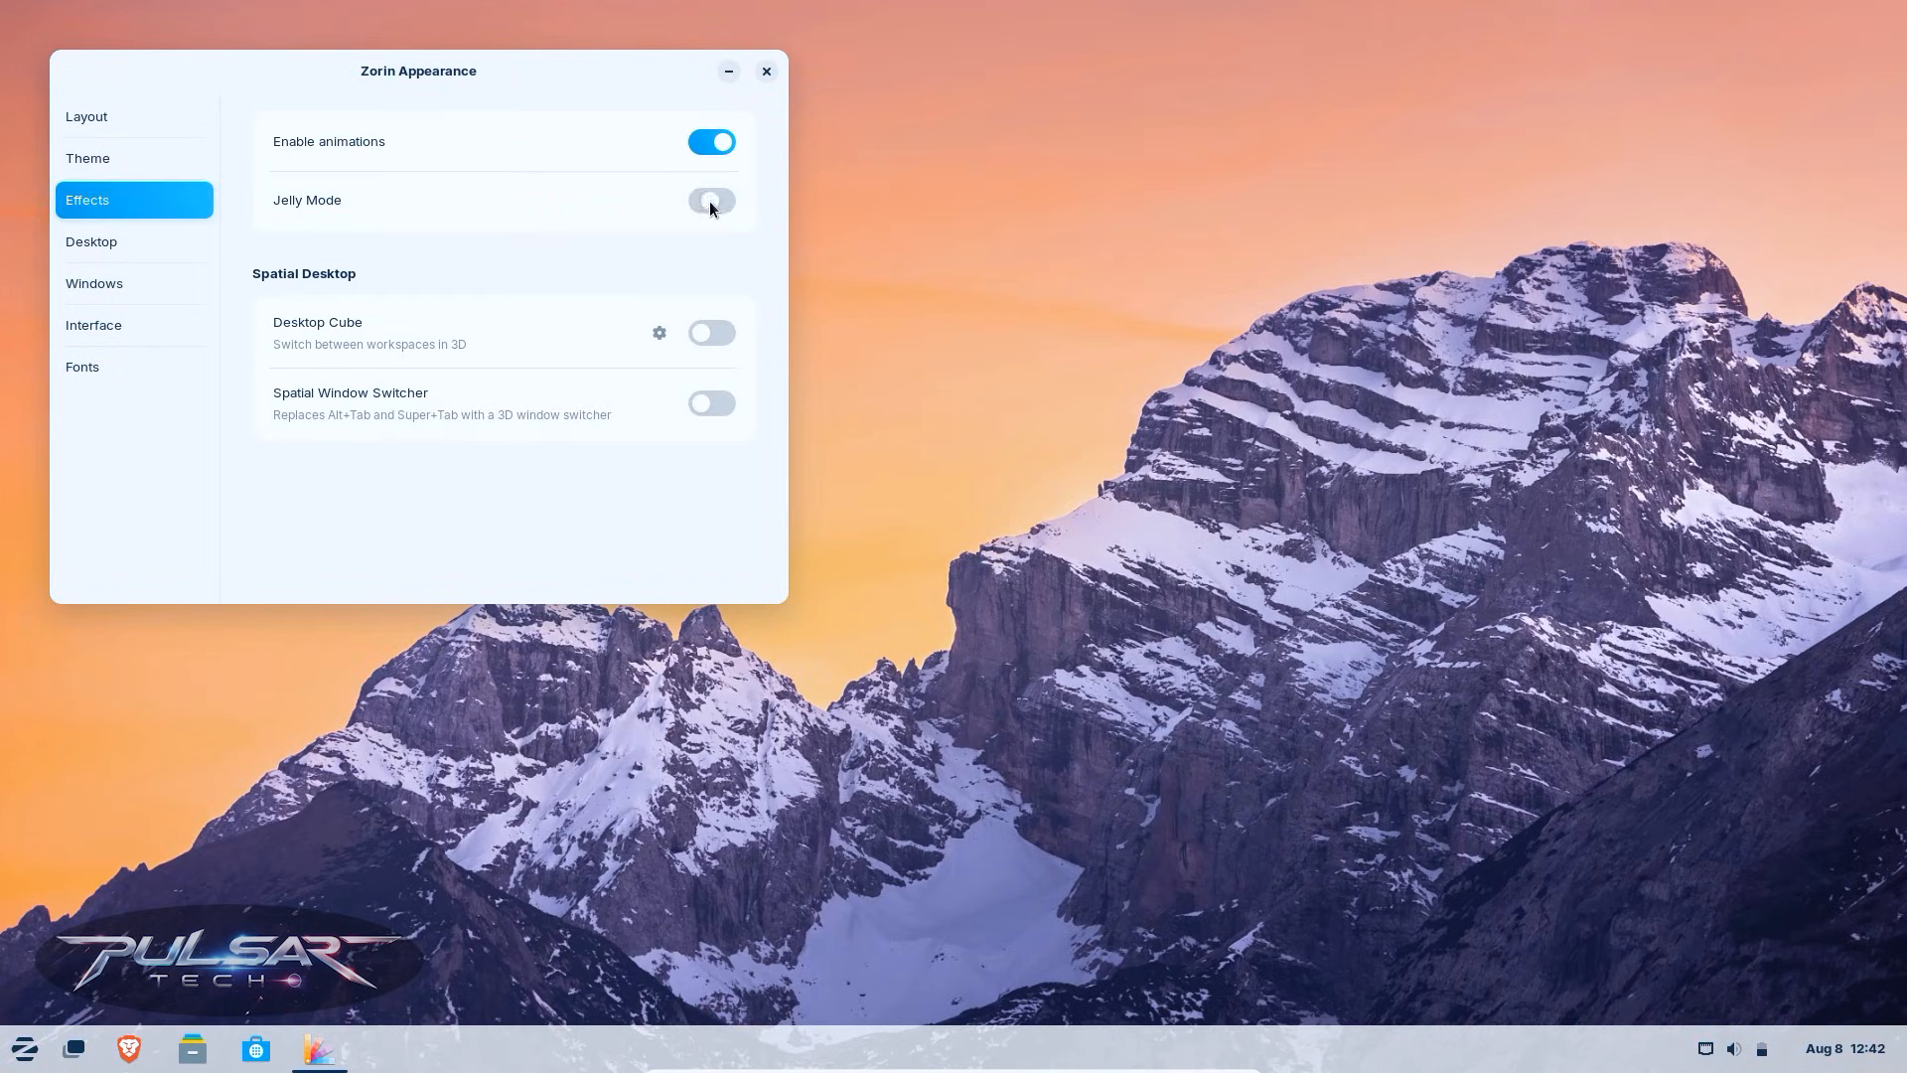
pyautogui.click(711, 201)
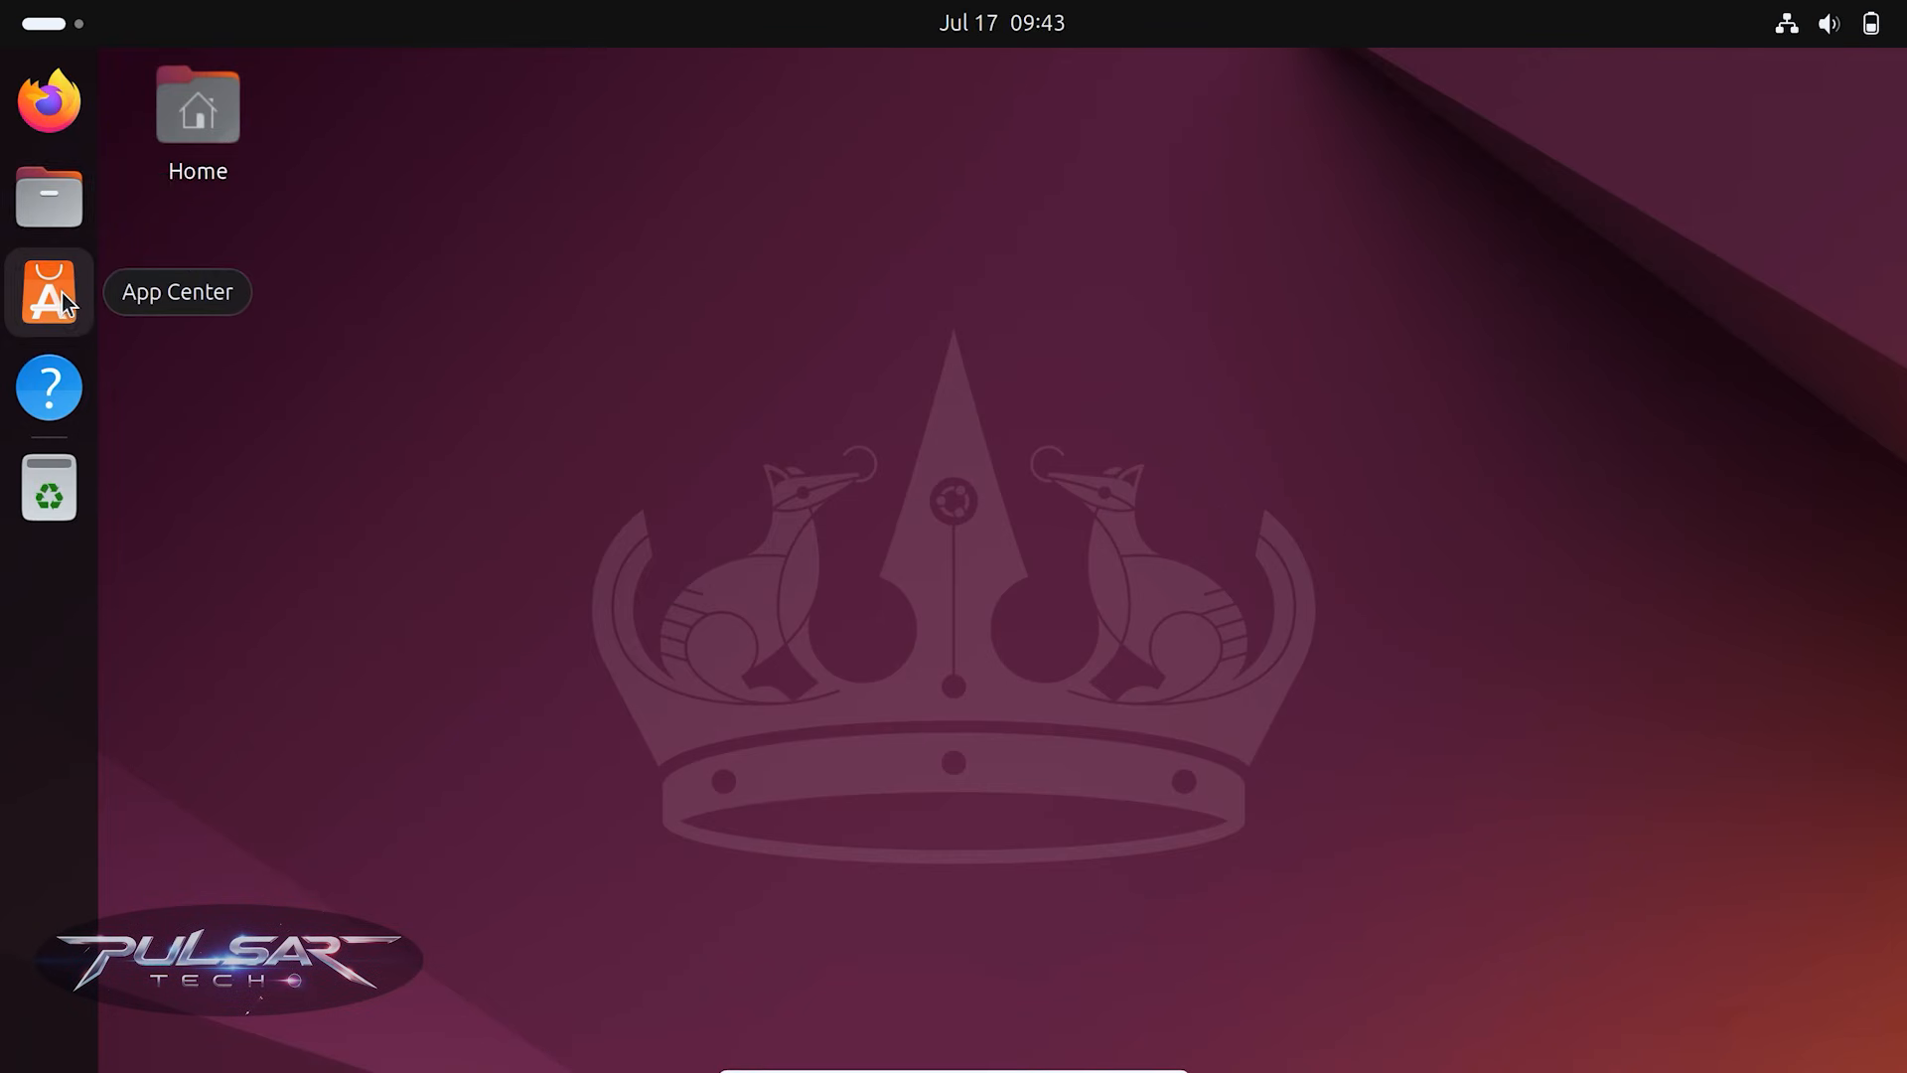
pyautogui.moveTo(48, 413)
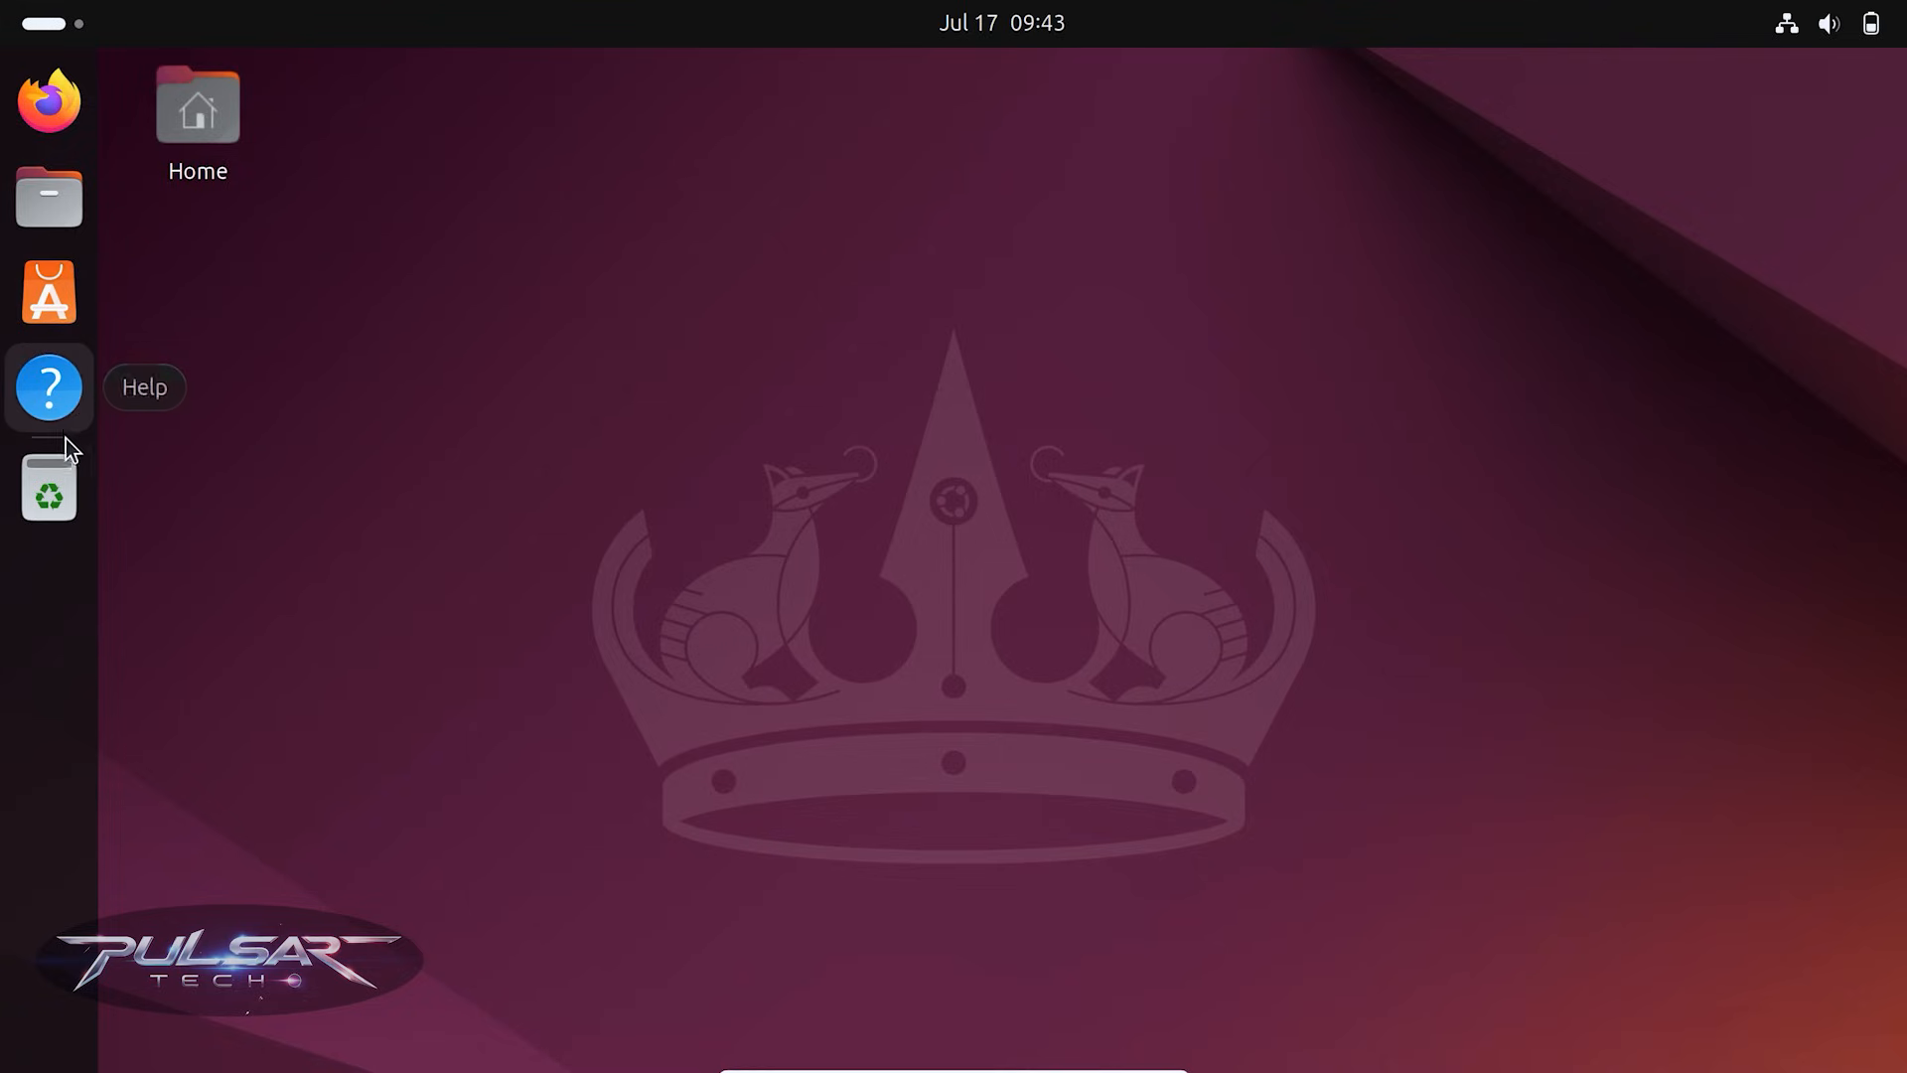
pyautogui.moveTo(49, 486)
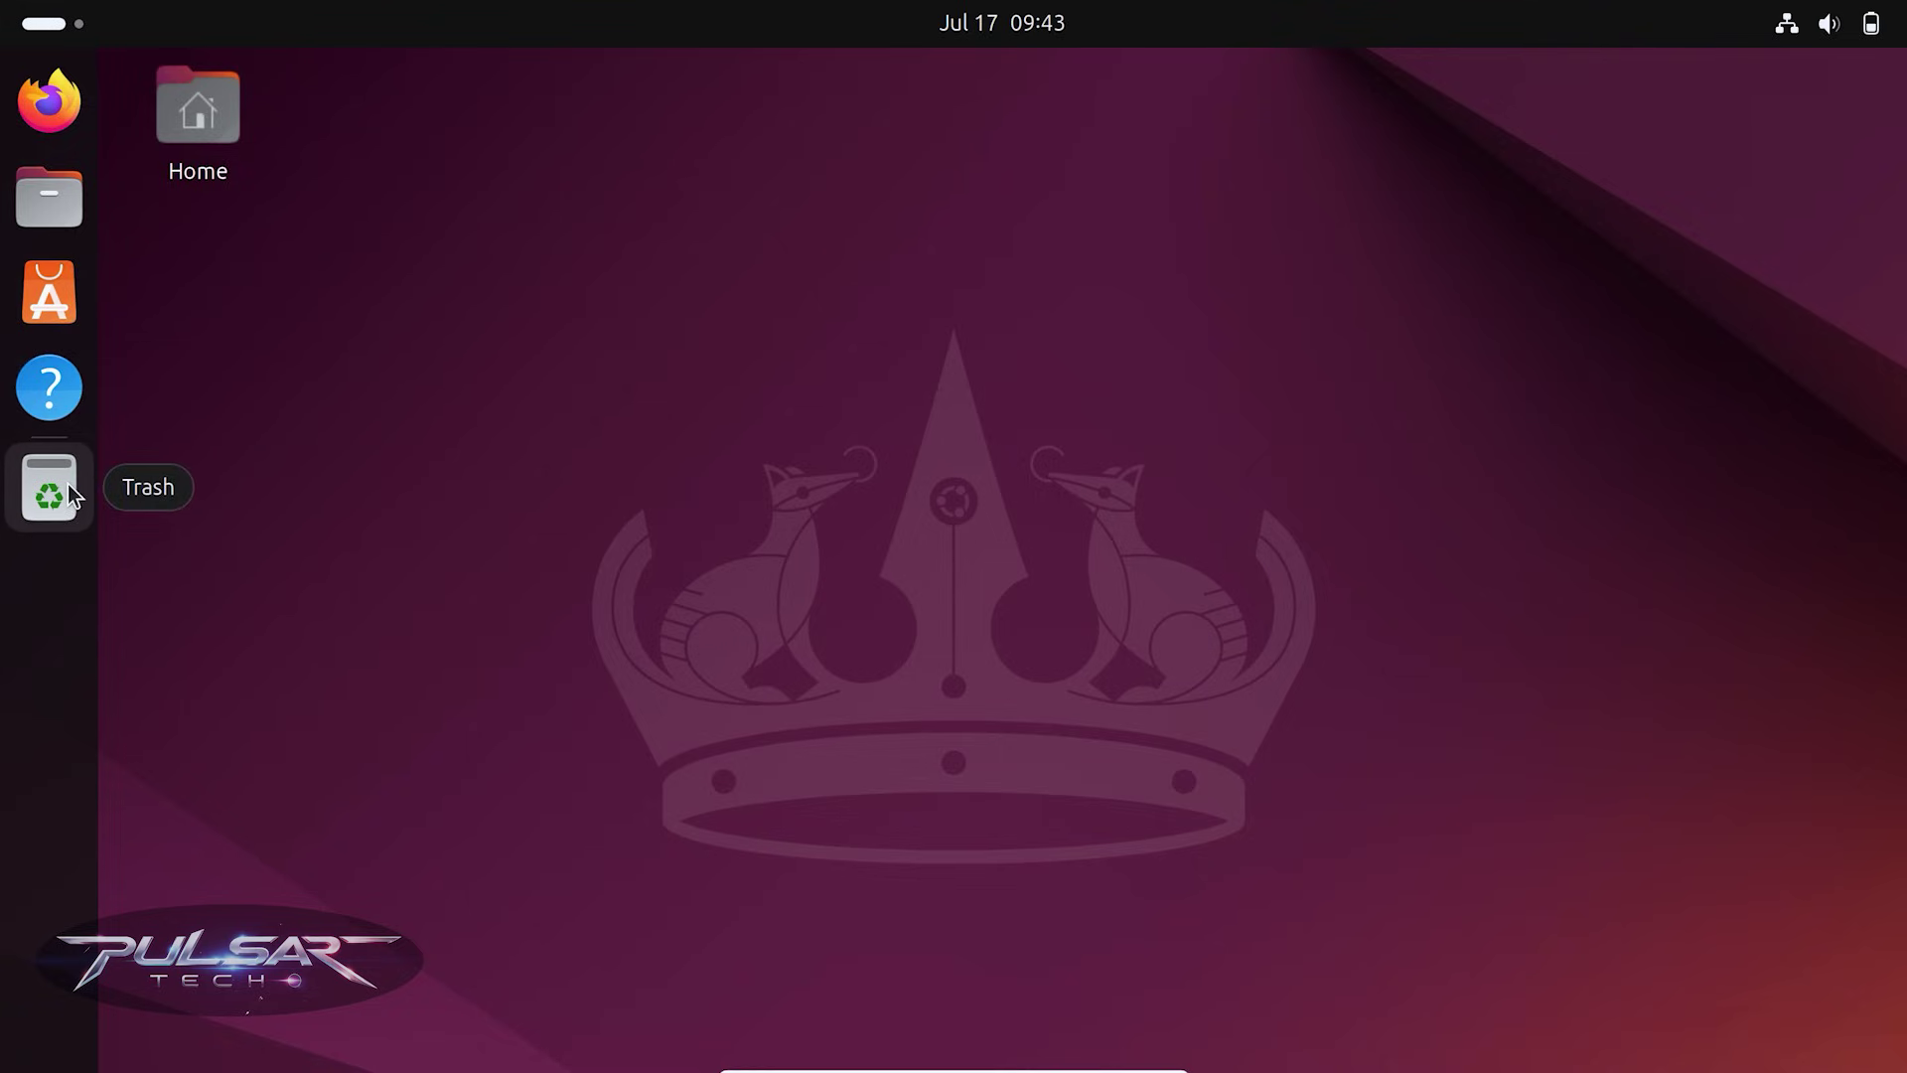
pyautogui.moveTo(905, 61)
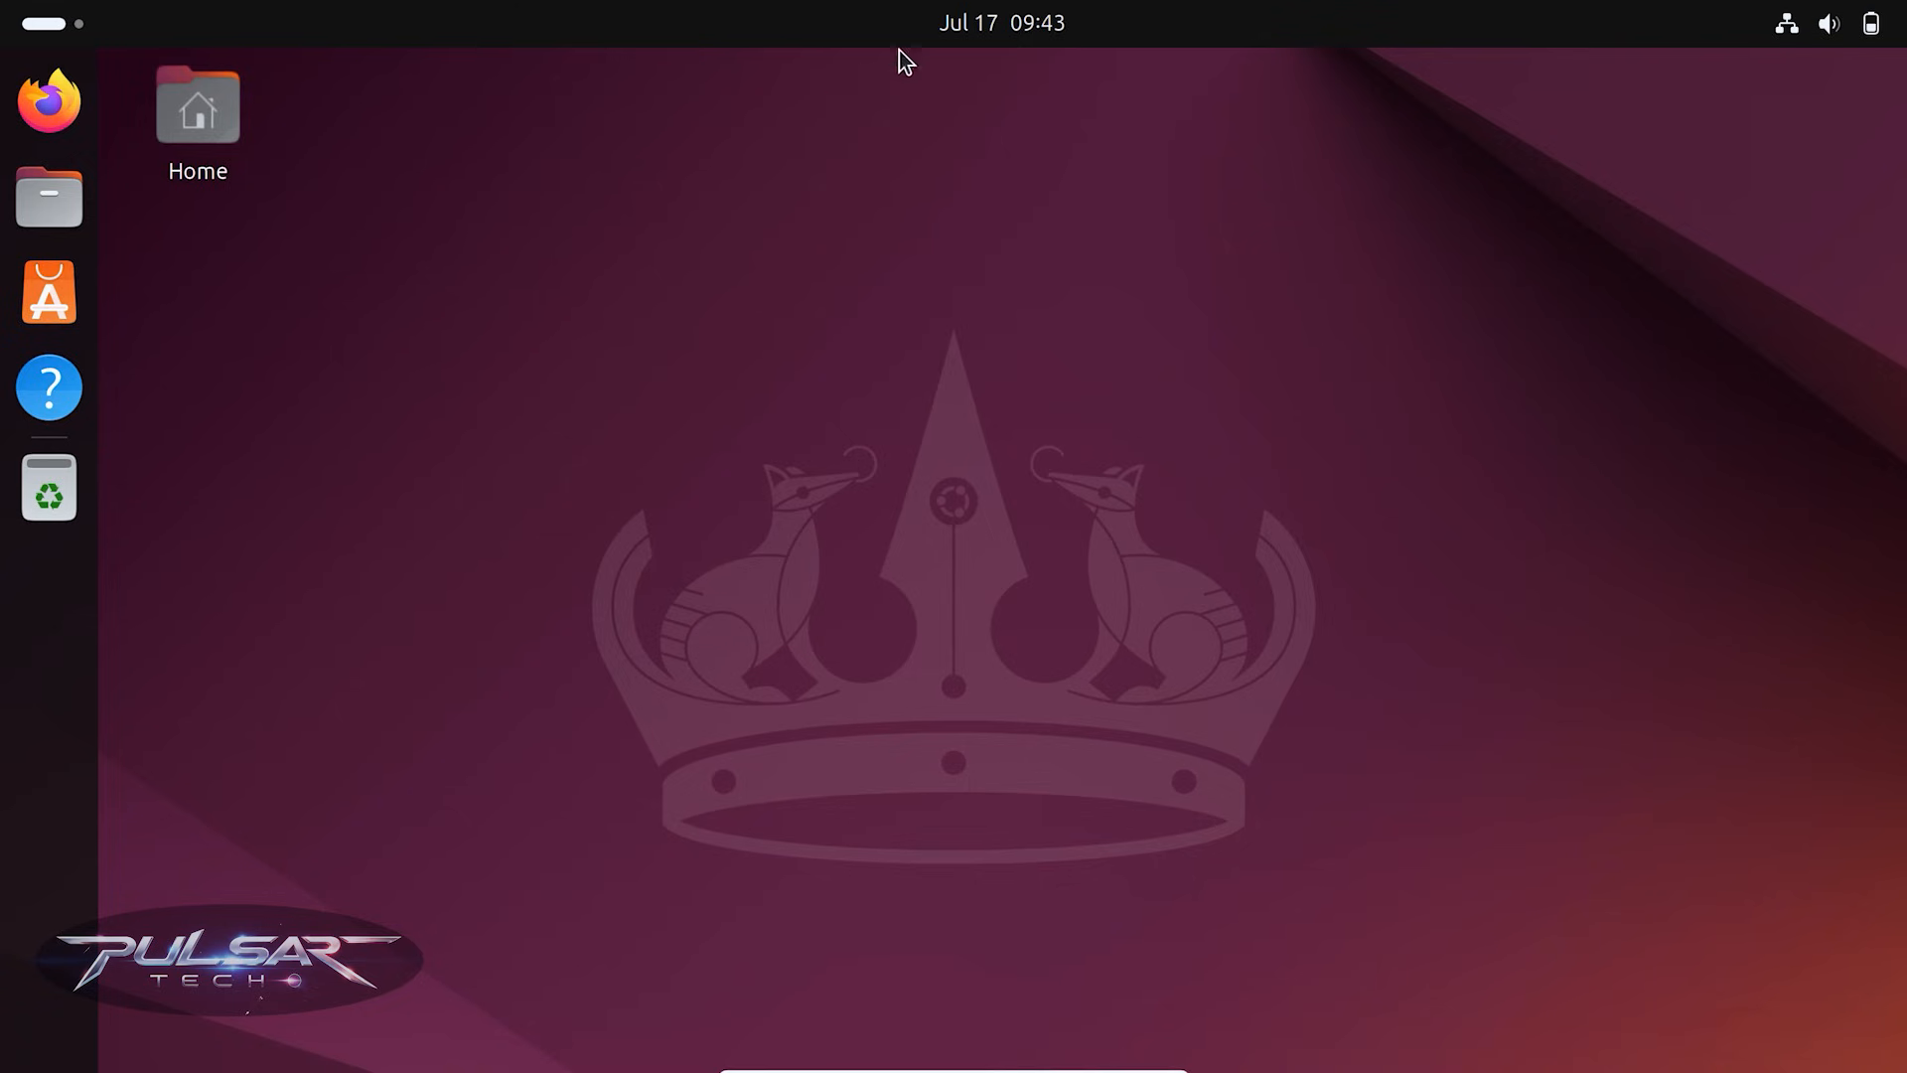
# Step: Open the GNOME top-bar clock to show notifications and the July 17, 2025 calendar
pyautogui.click(1001, 22)
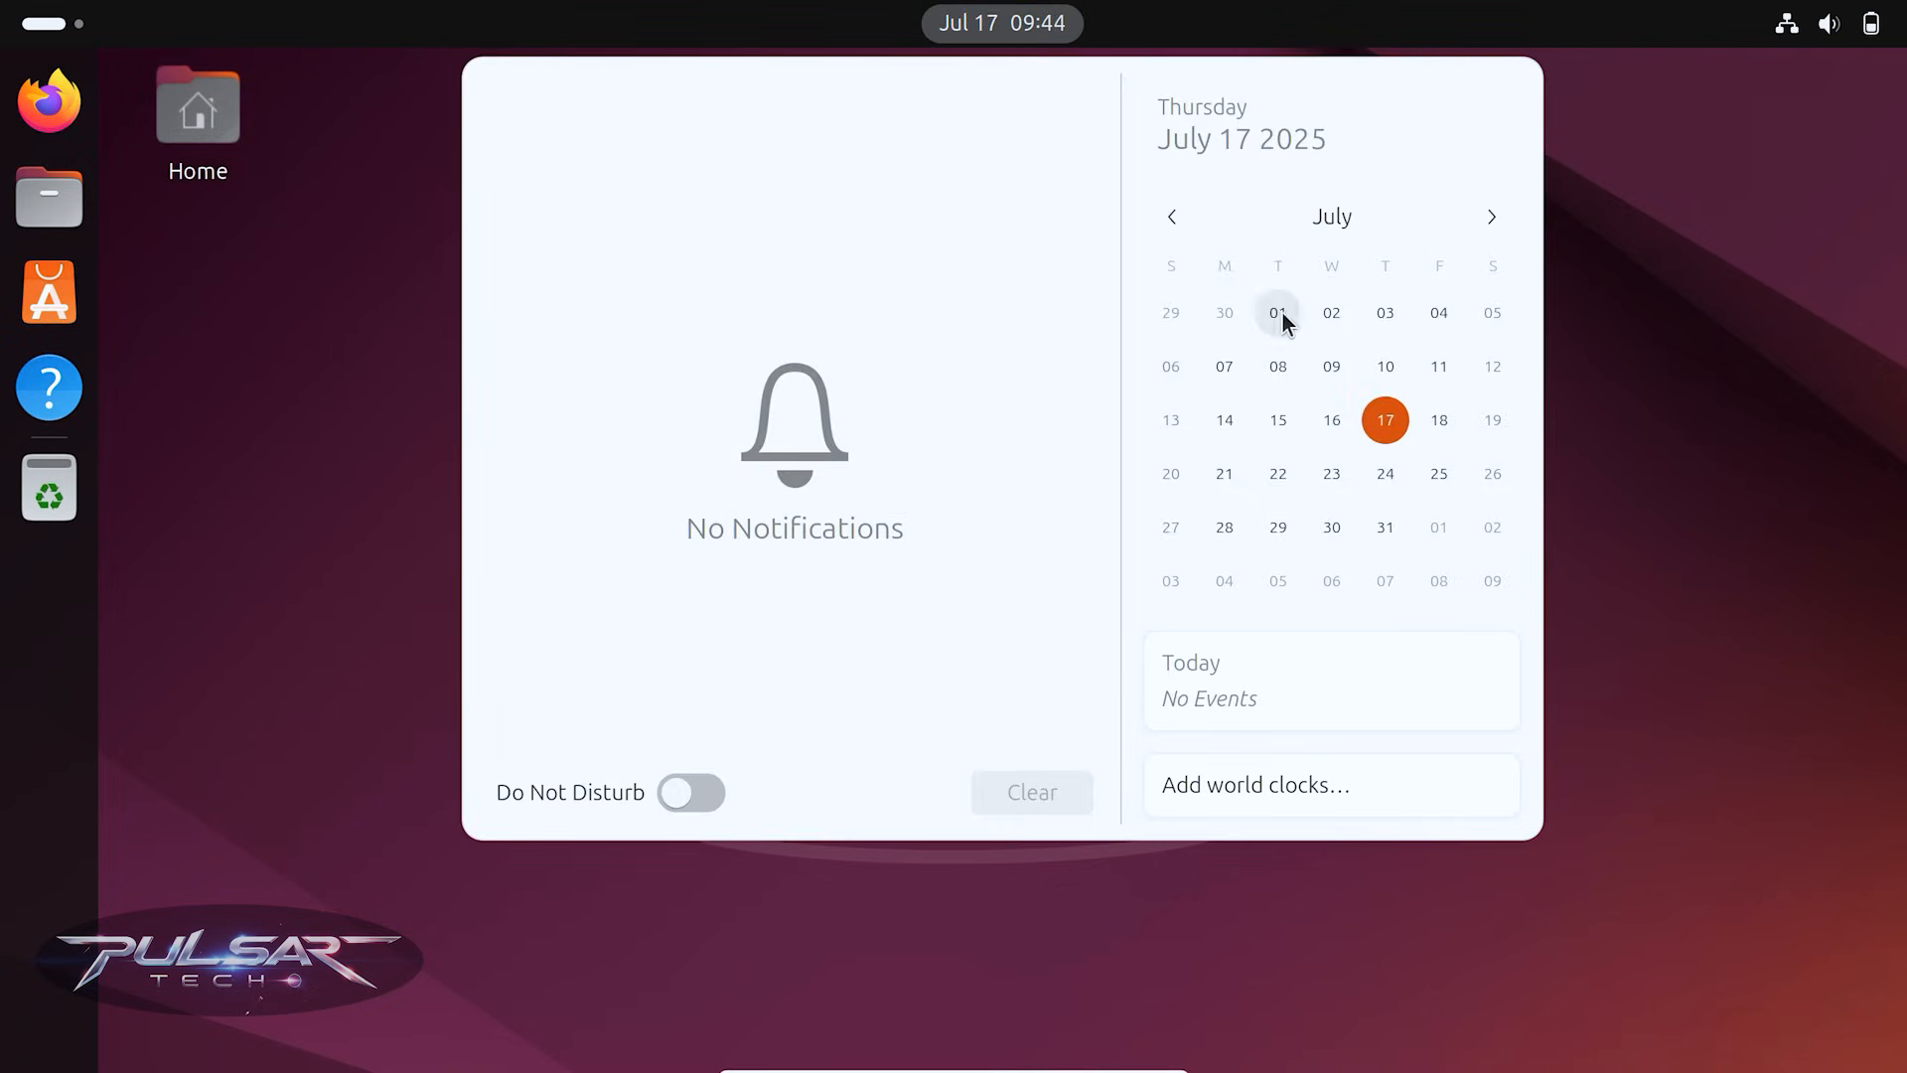
pyautogui.moveTo(1494, 357)
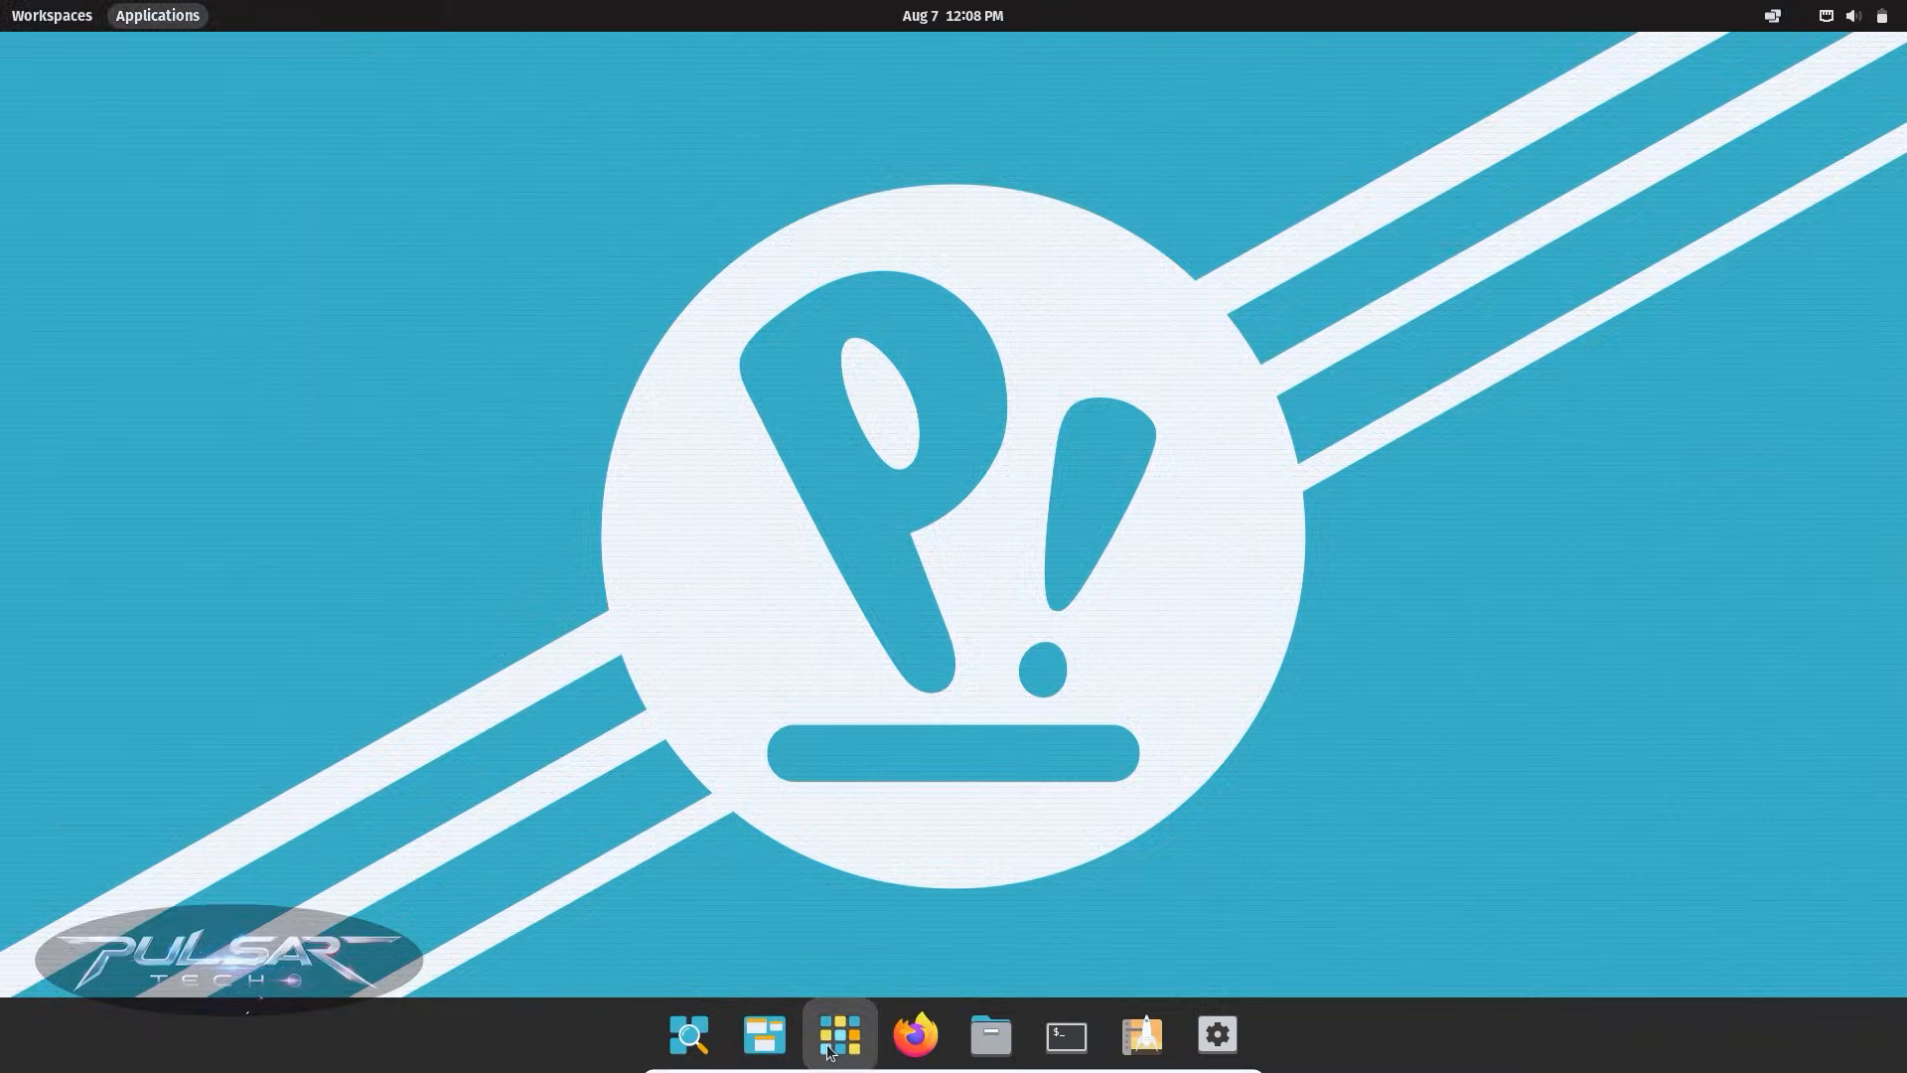
# Step: Open the Pop!_OS Applications grid from the dock
pyautogui.click(837, 1035)
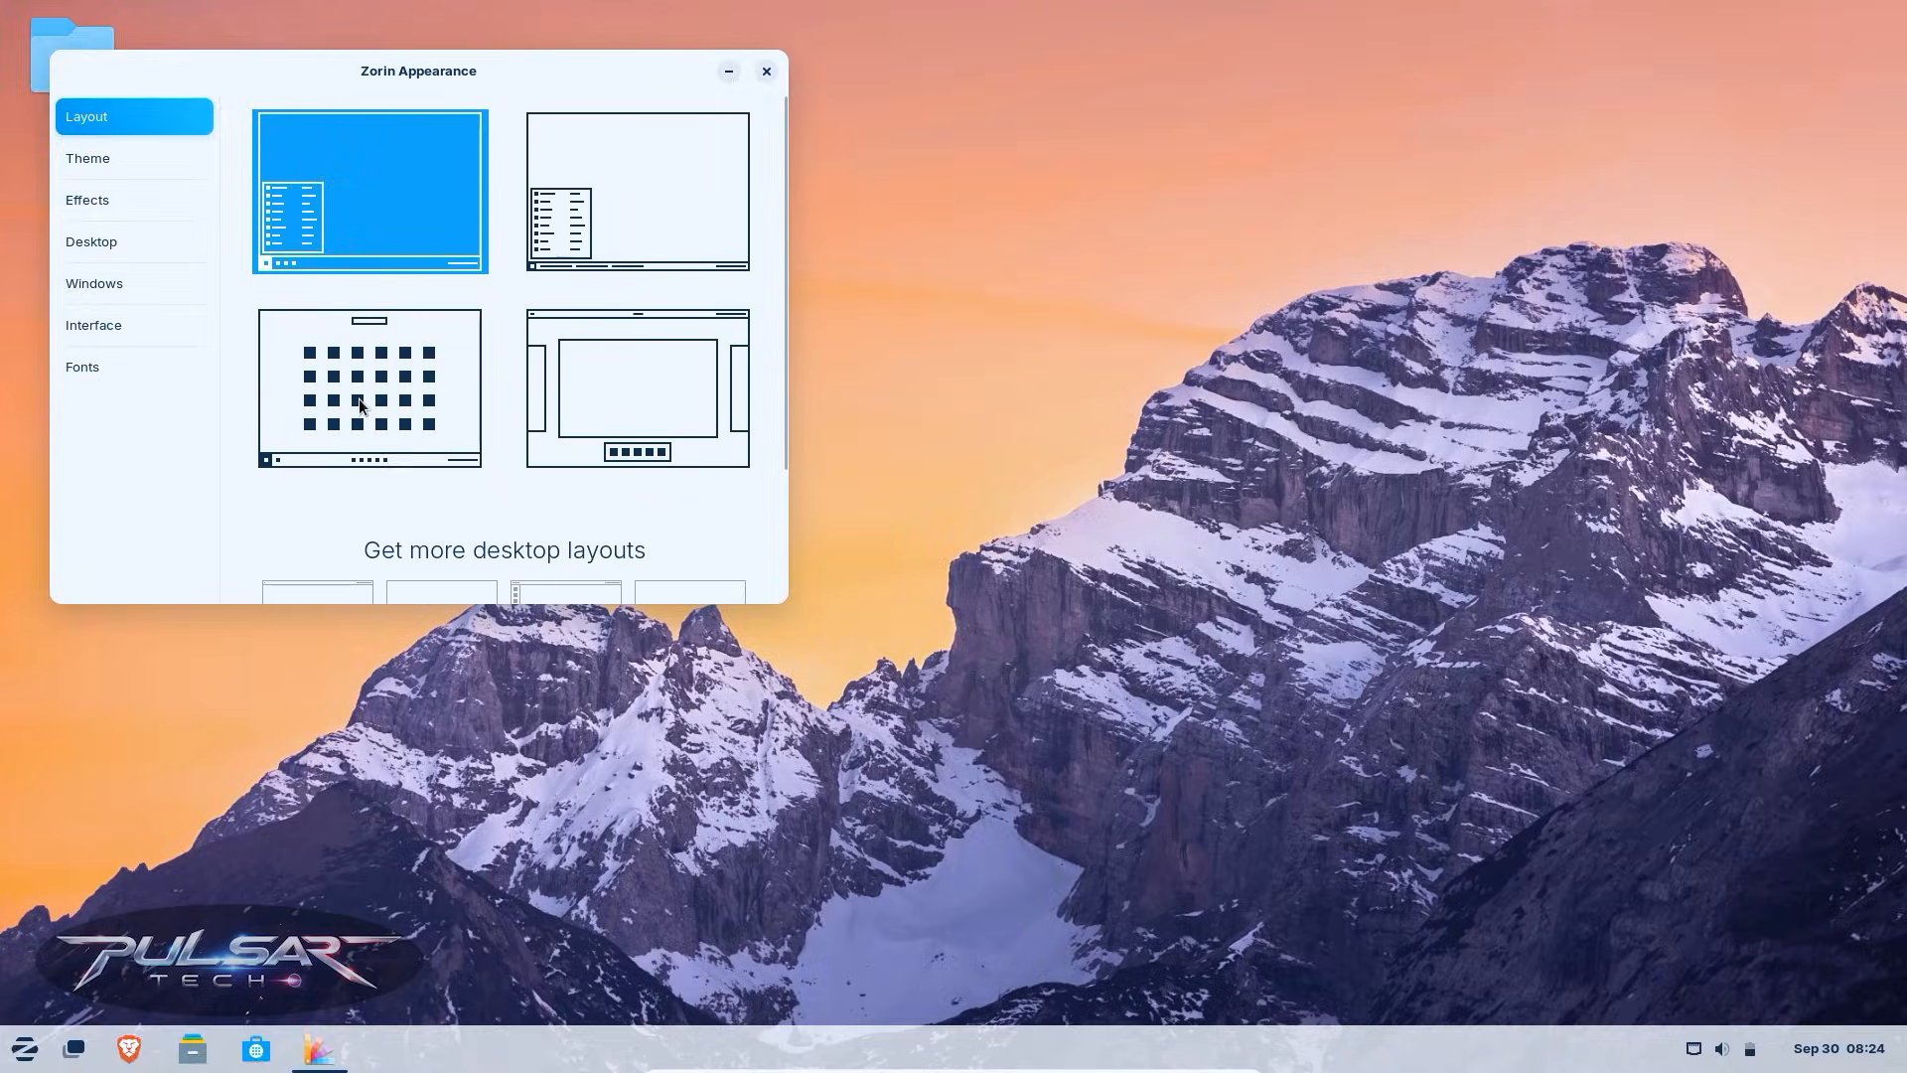
# Step: Apply Zorin's third desktop layout with the app grid, then close the Files window
pyautogui.click(368, 386)
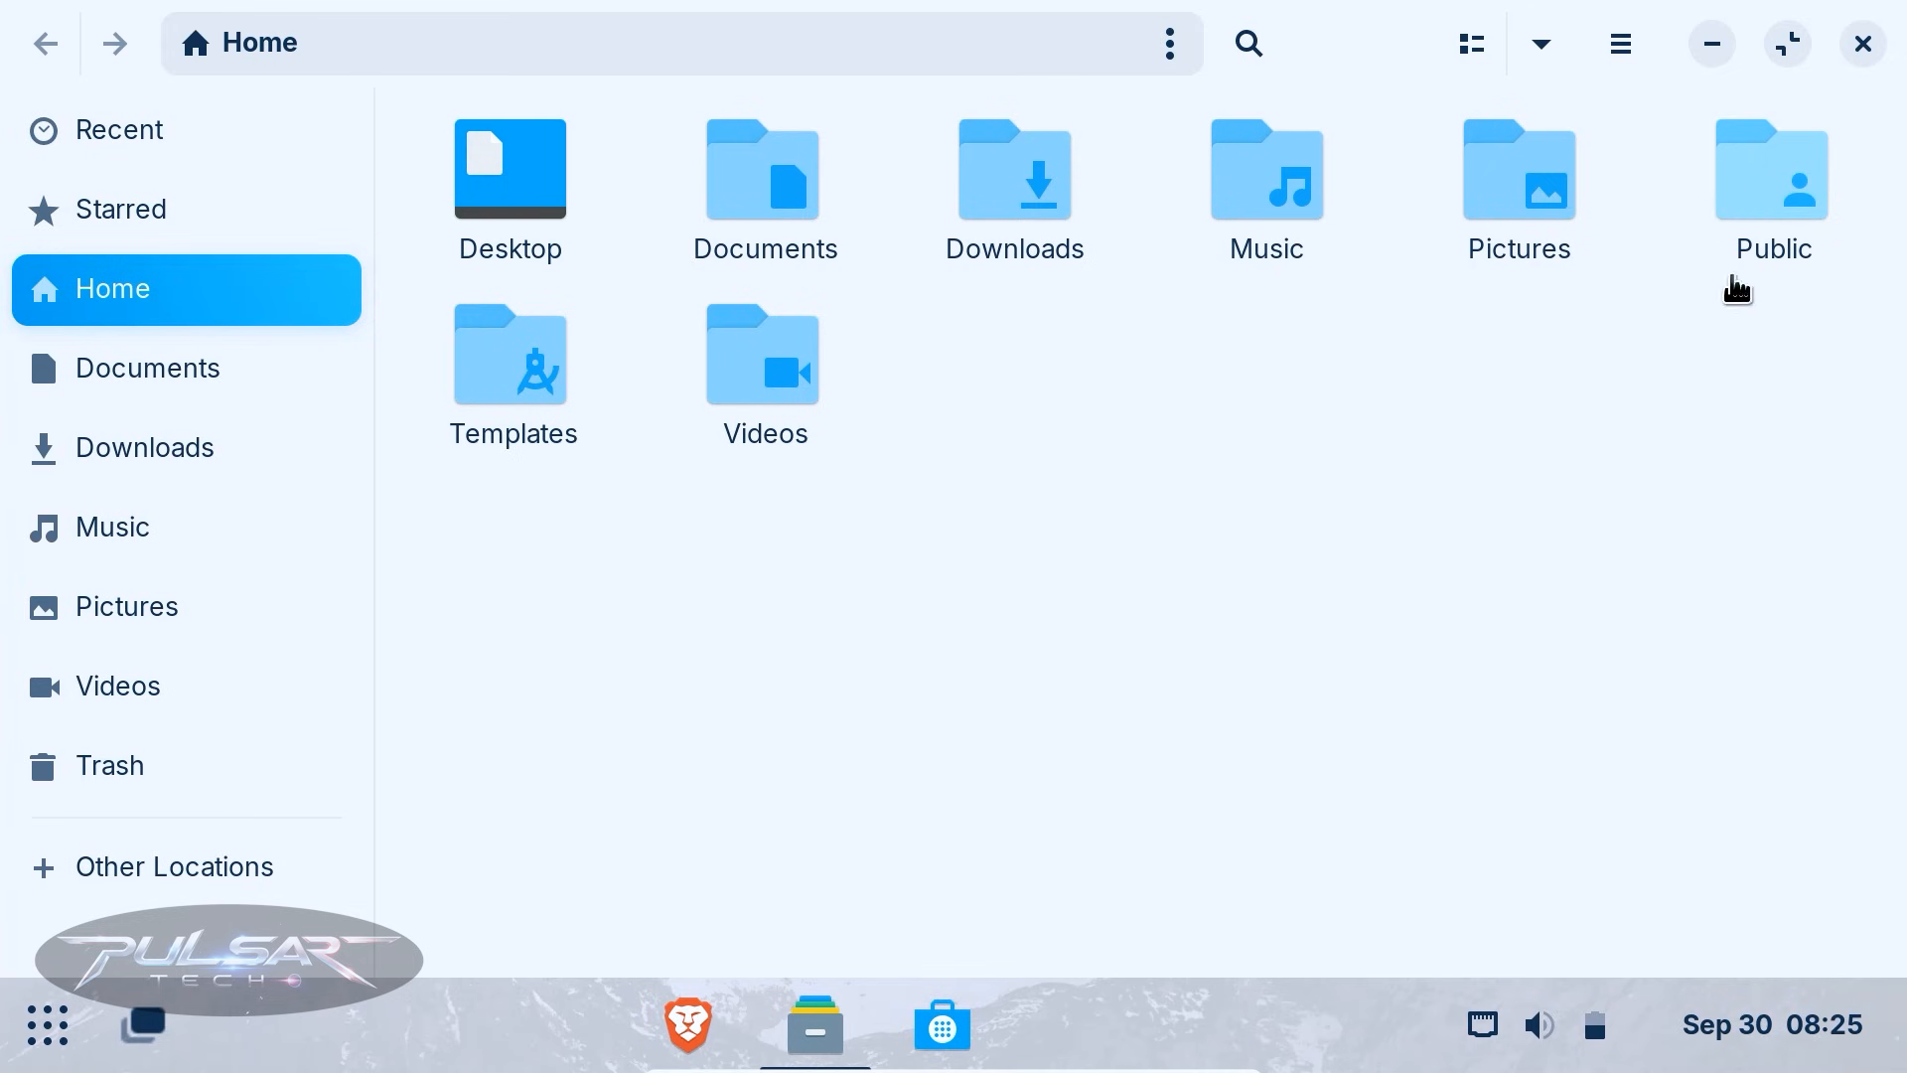
pyautogui.moveTo(1846, 87)
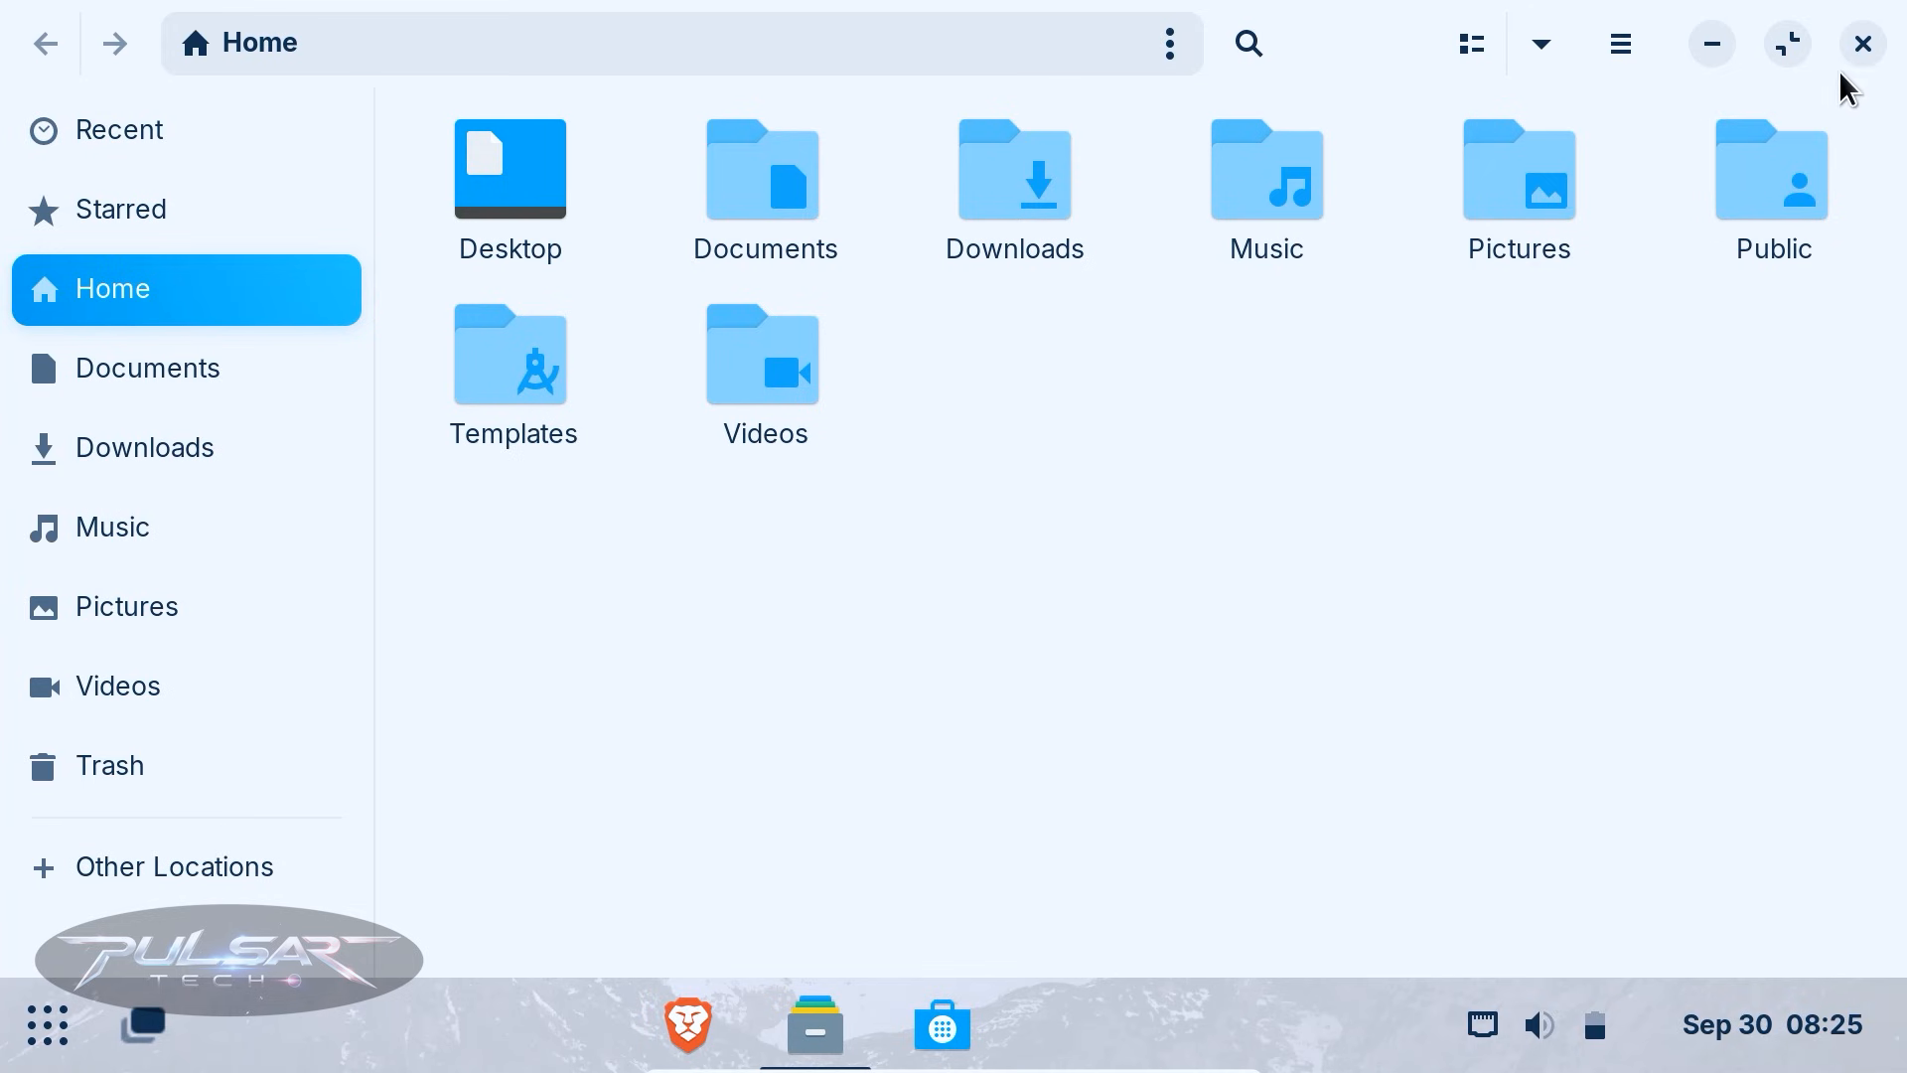
pyautogui.click(1859, 44)
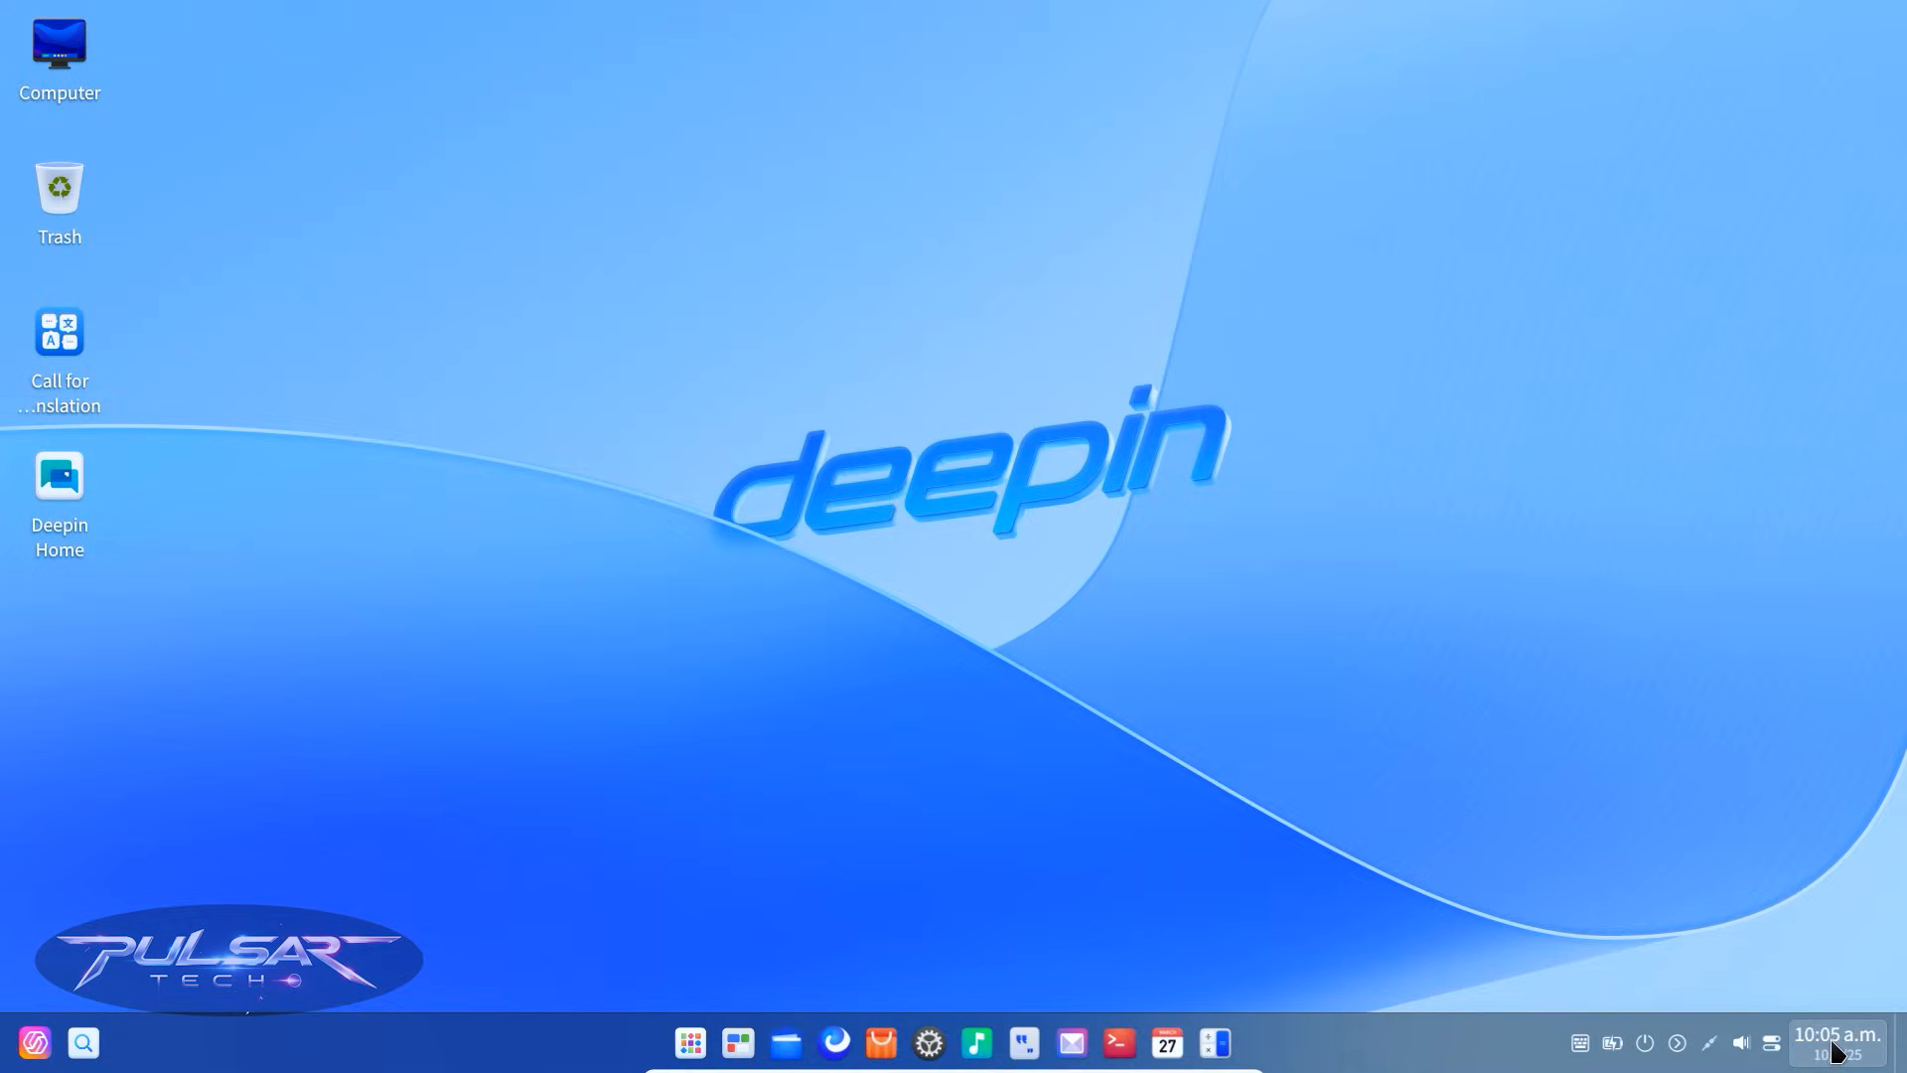
# Step: Show deepin's October calendar, then open the quick settings panel from the tray
pyautogui.click(1835, 1041)
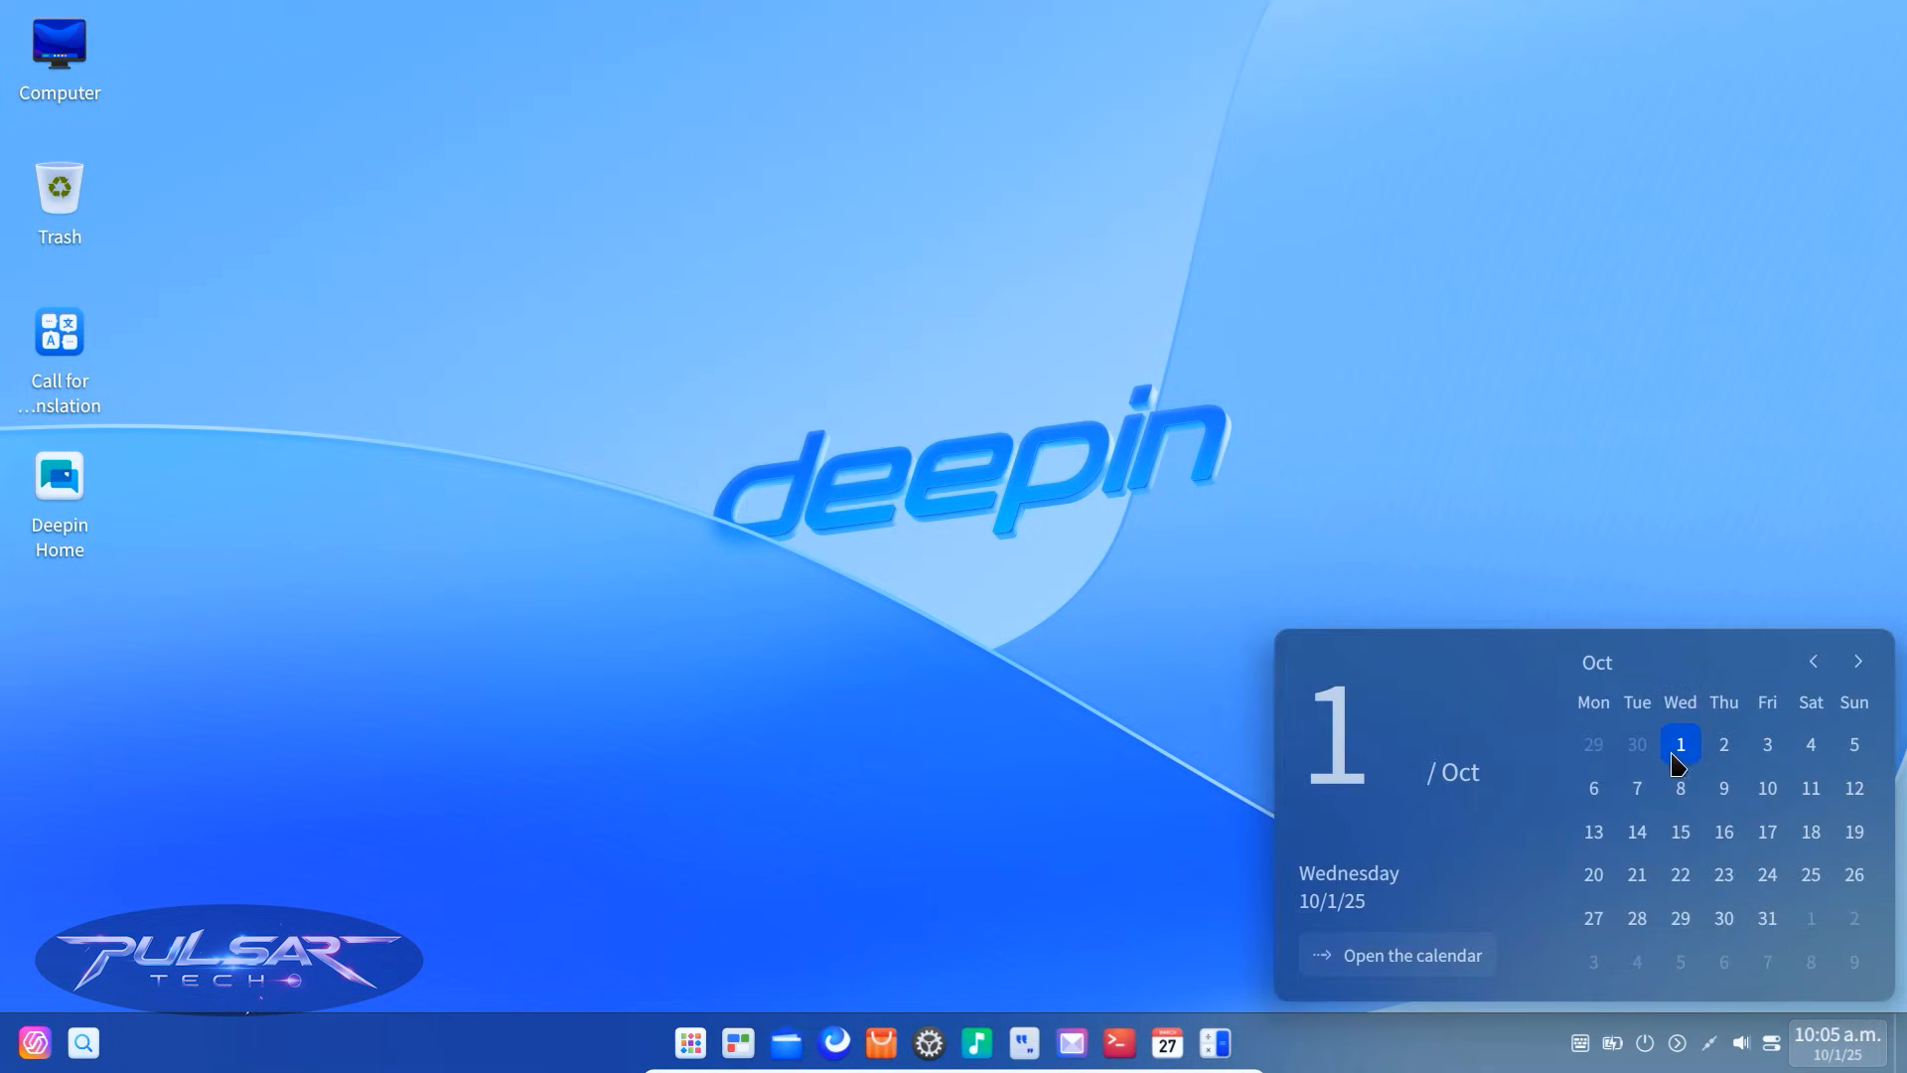
pyautogui.moveTo(1722, 786)
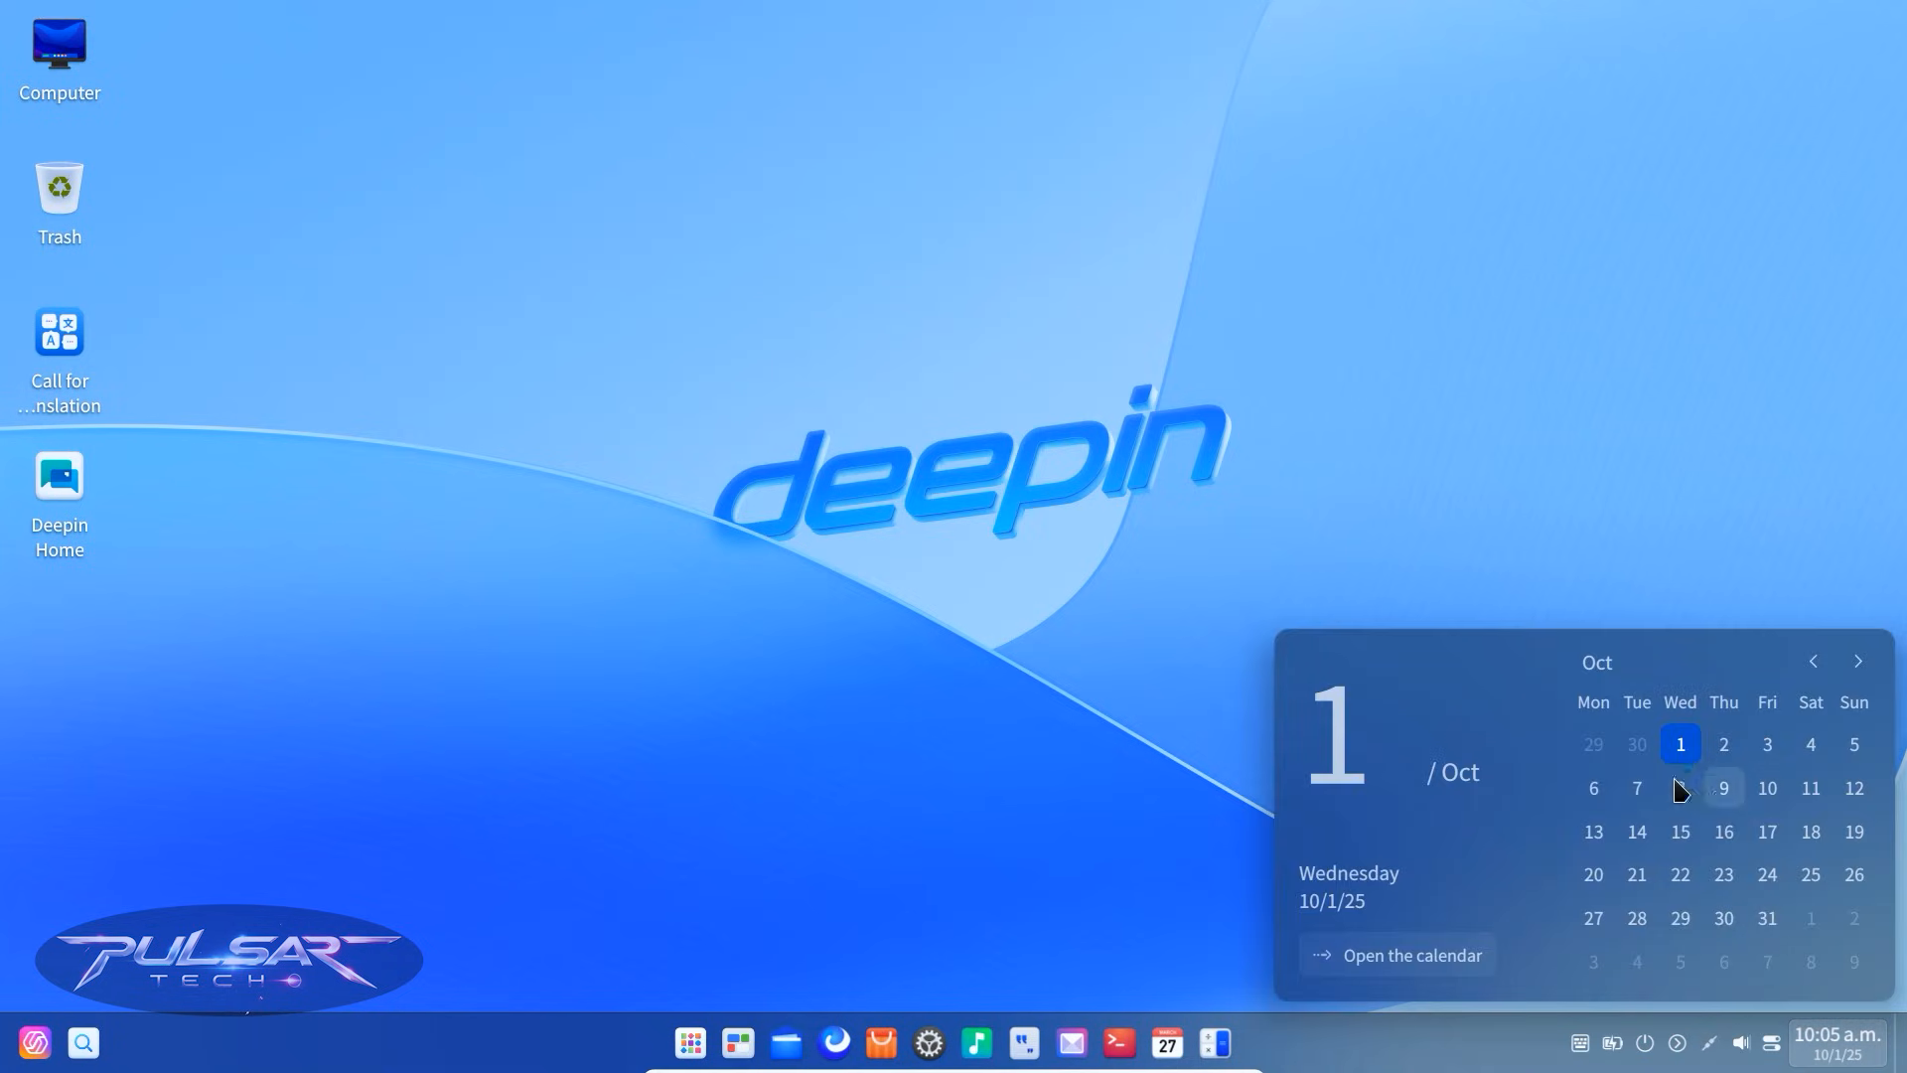
pyautogui.moveTo(1819, 832)
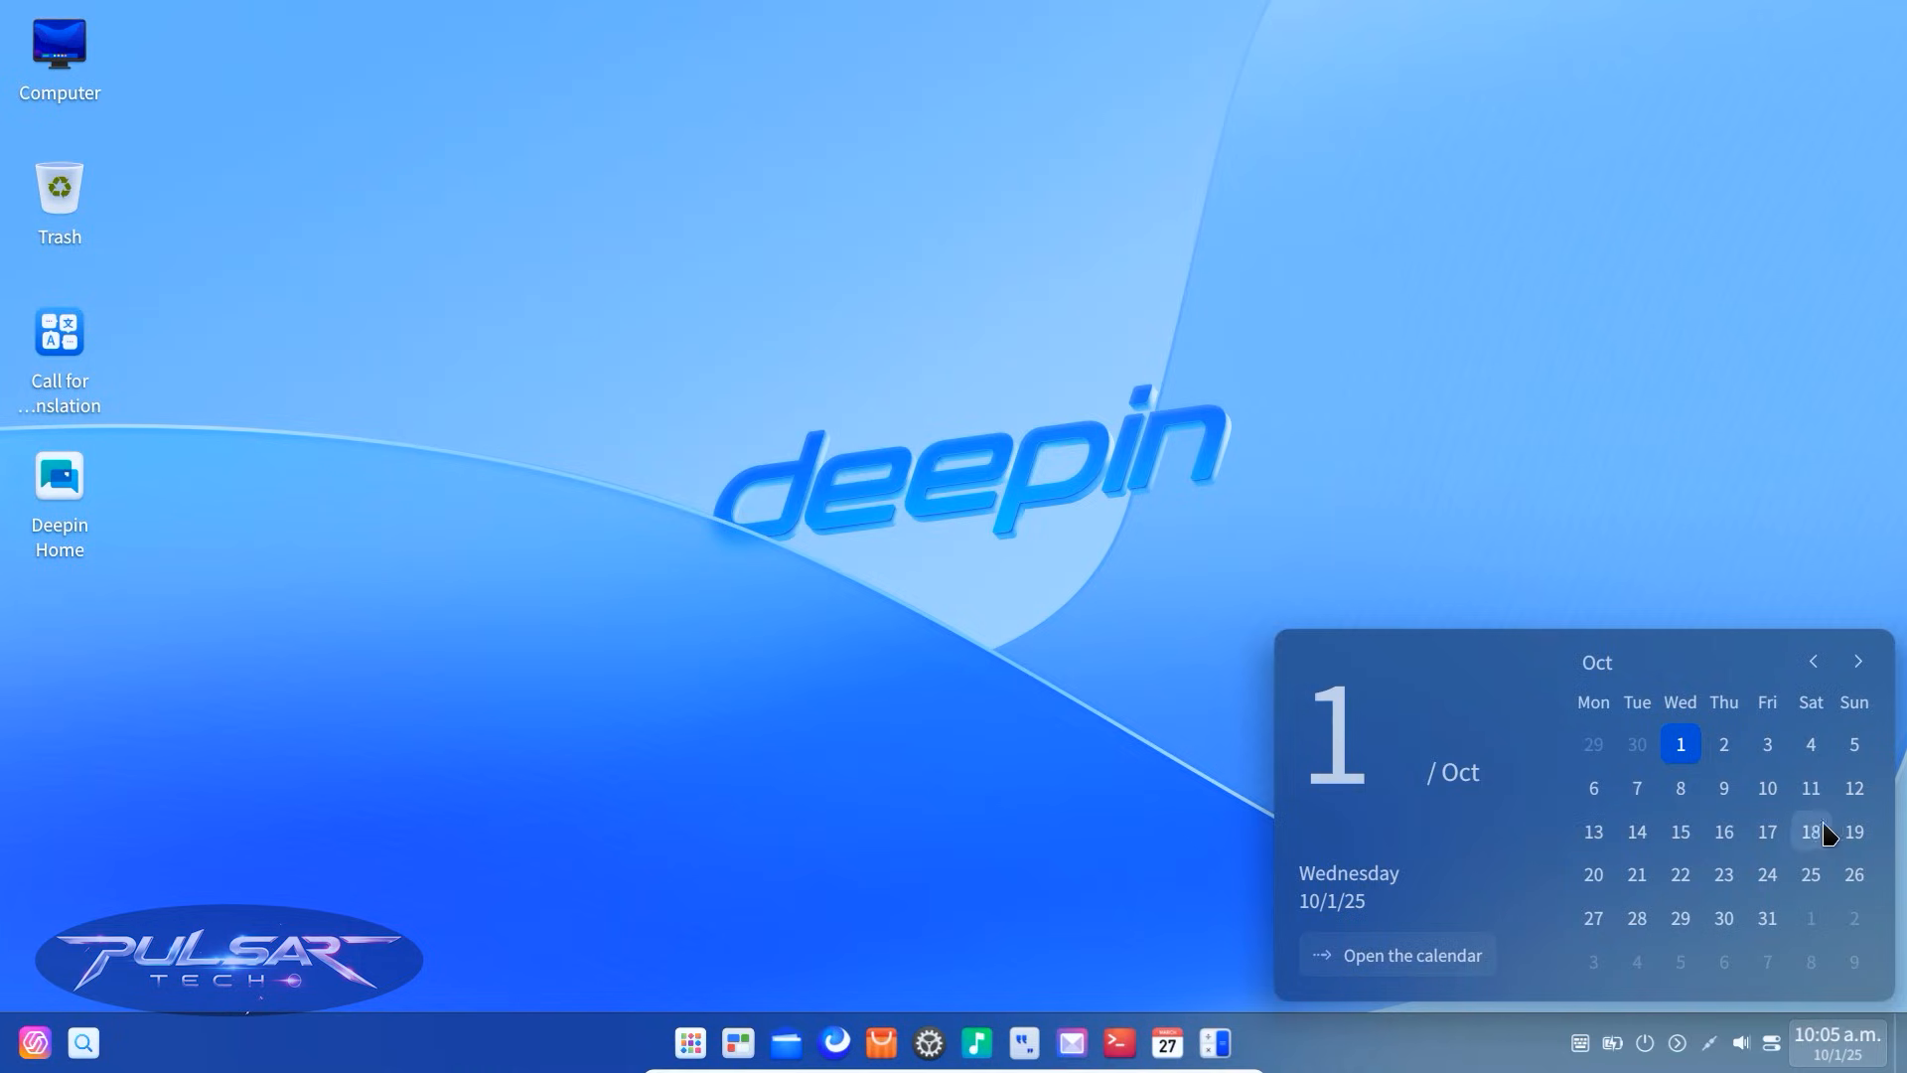
pyautogui.click(1771, 1041)
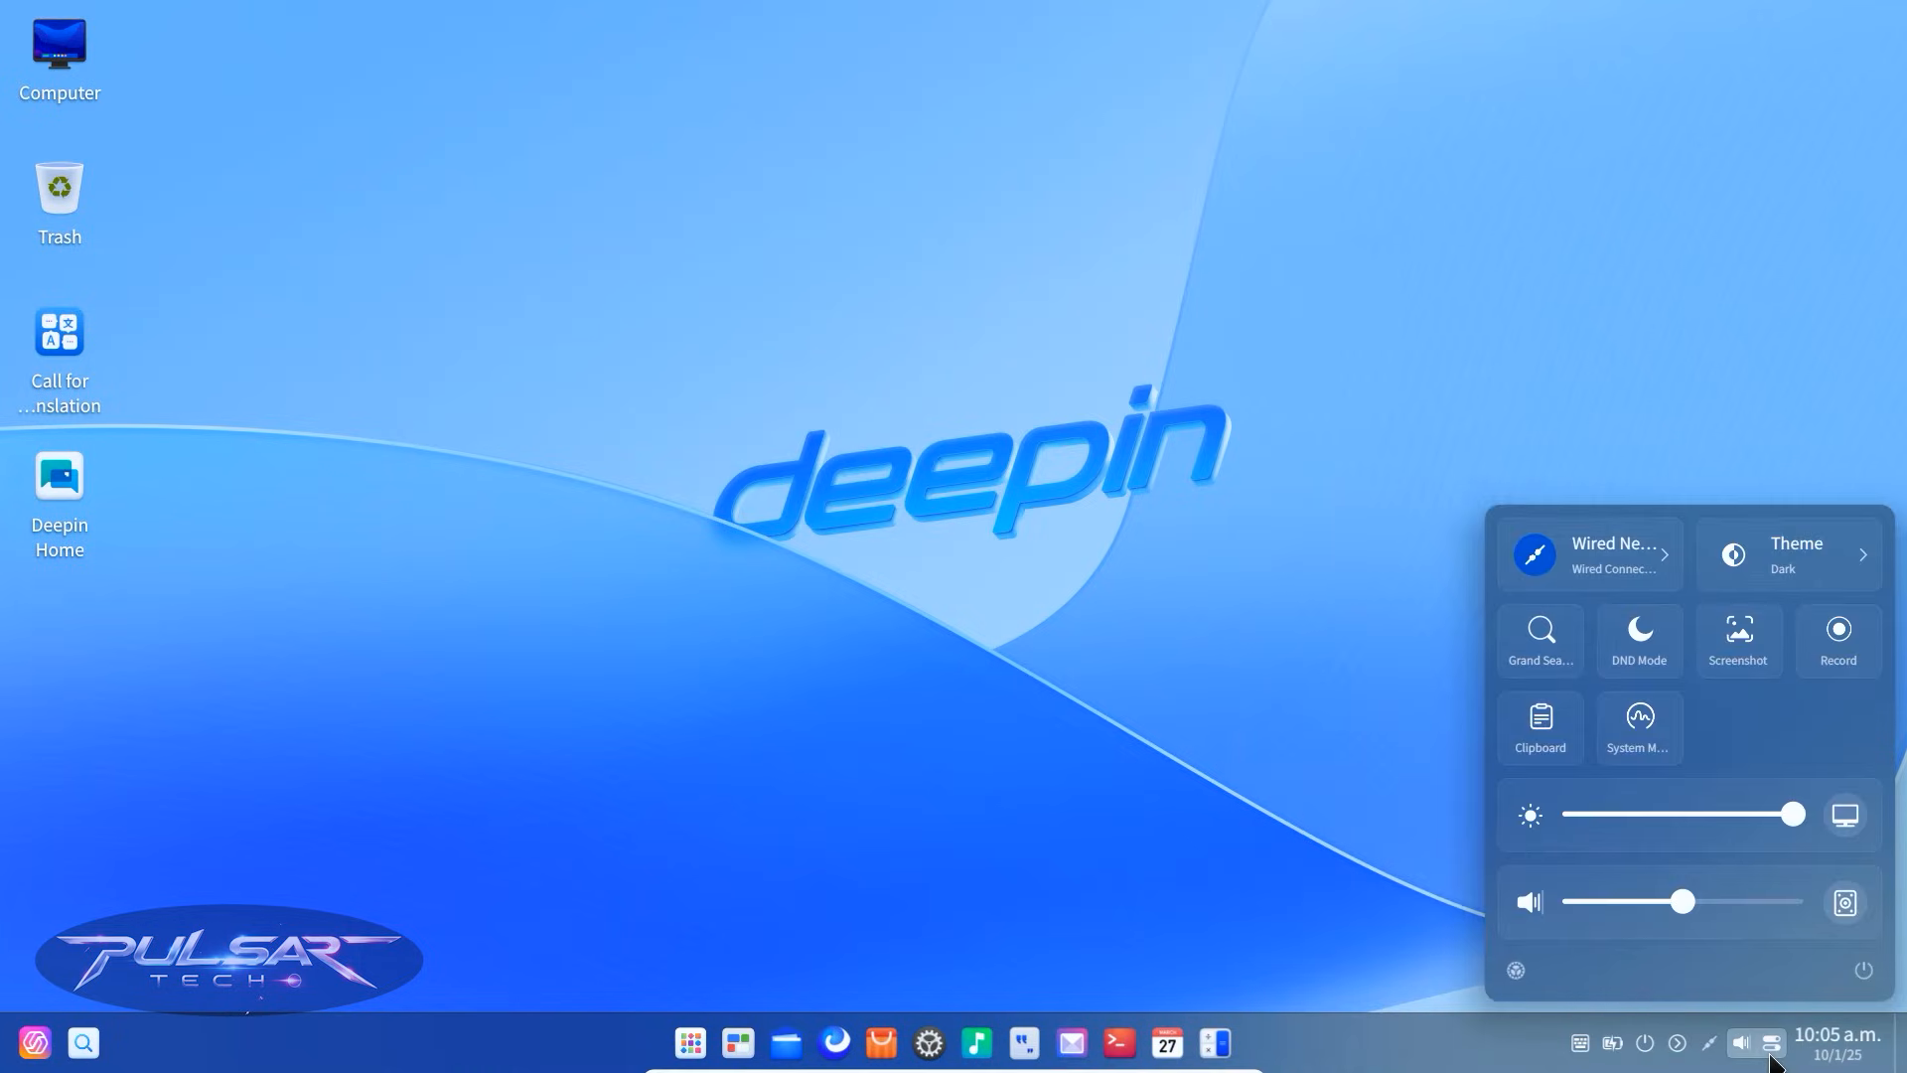
pyautogui.moveTo(1642, 581)
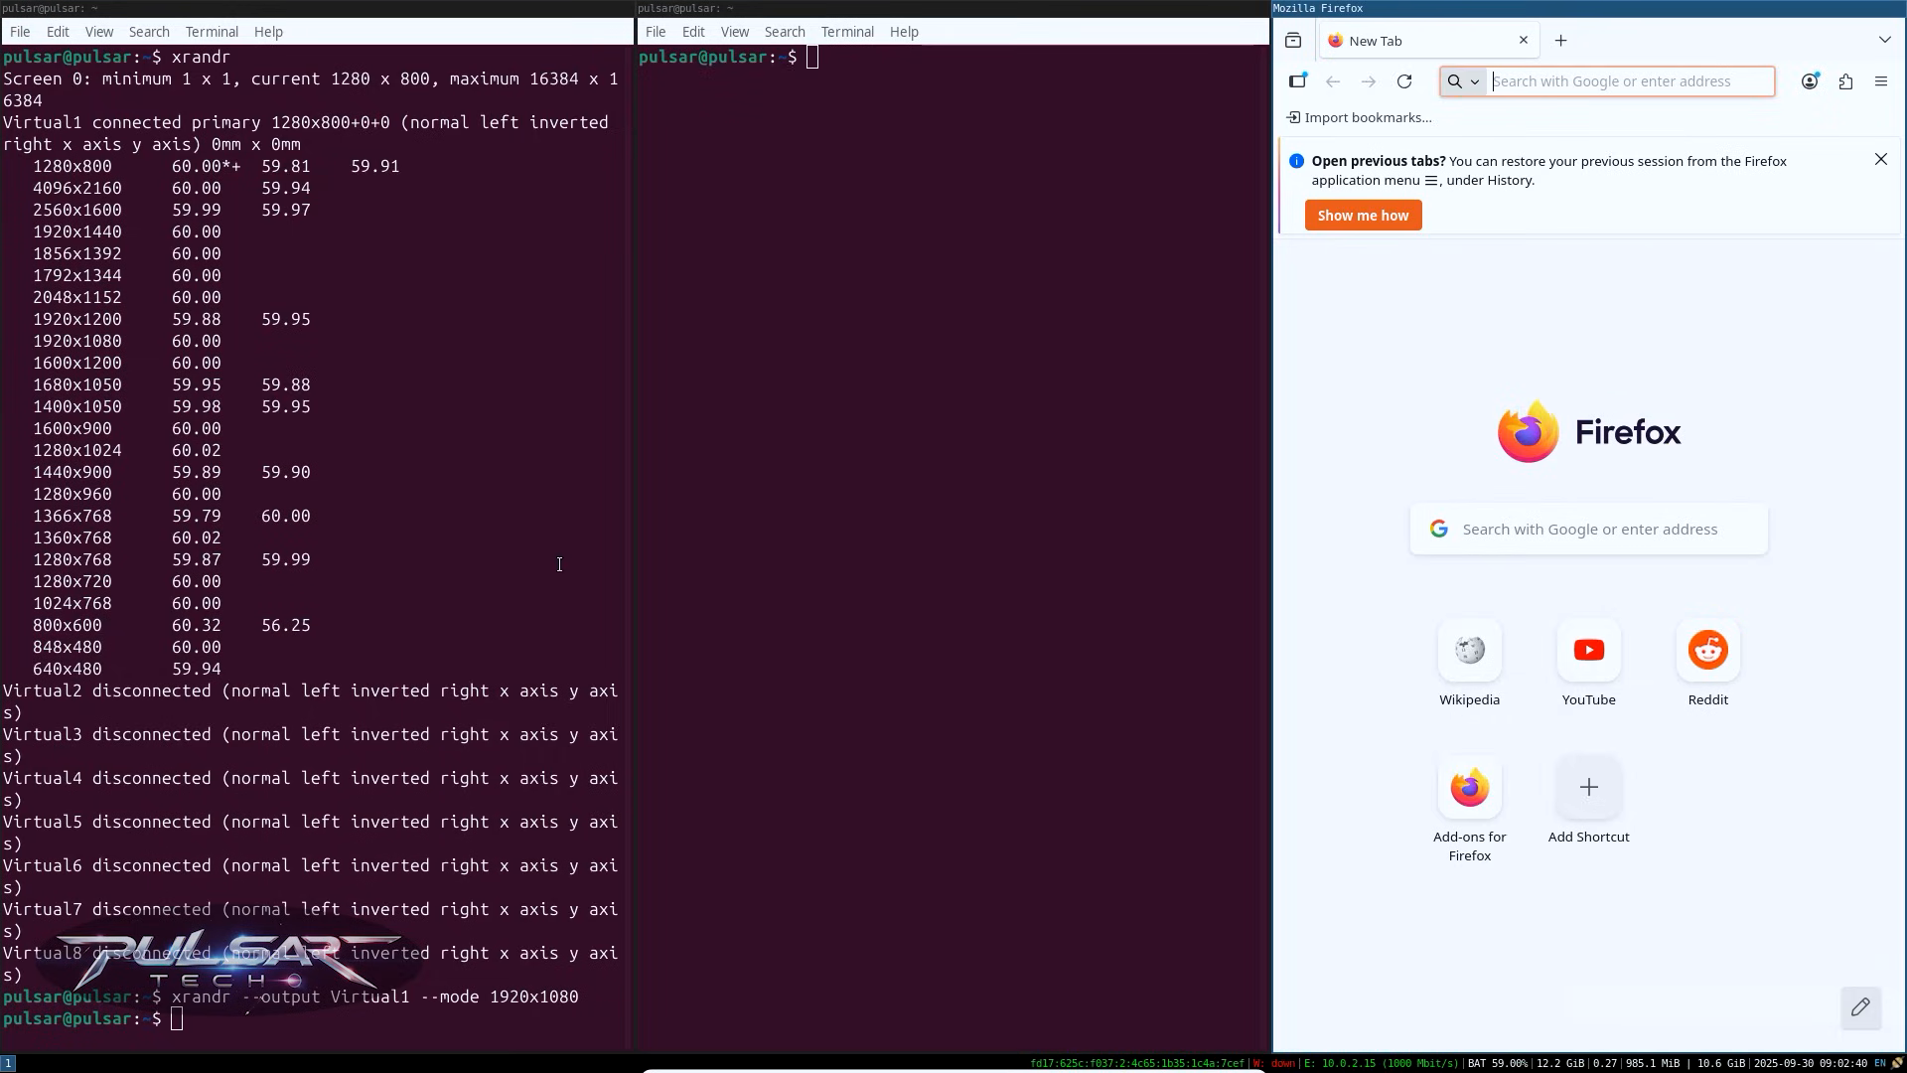
pyautogui.moveTo(553, 542)
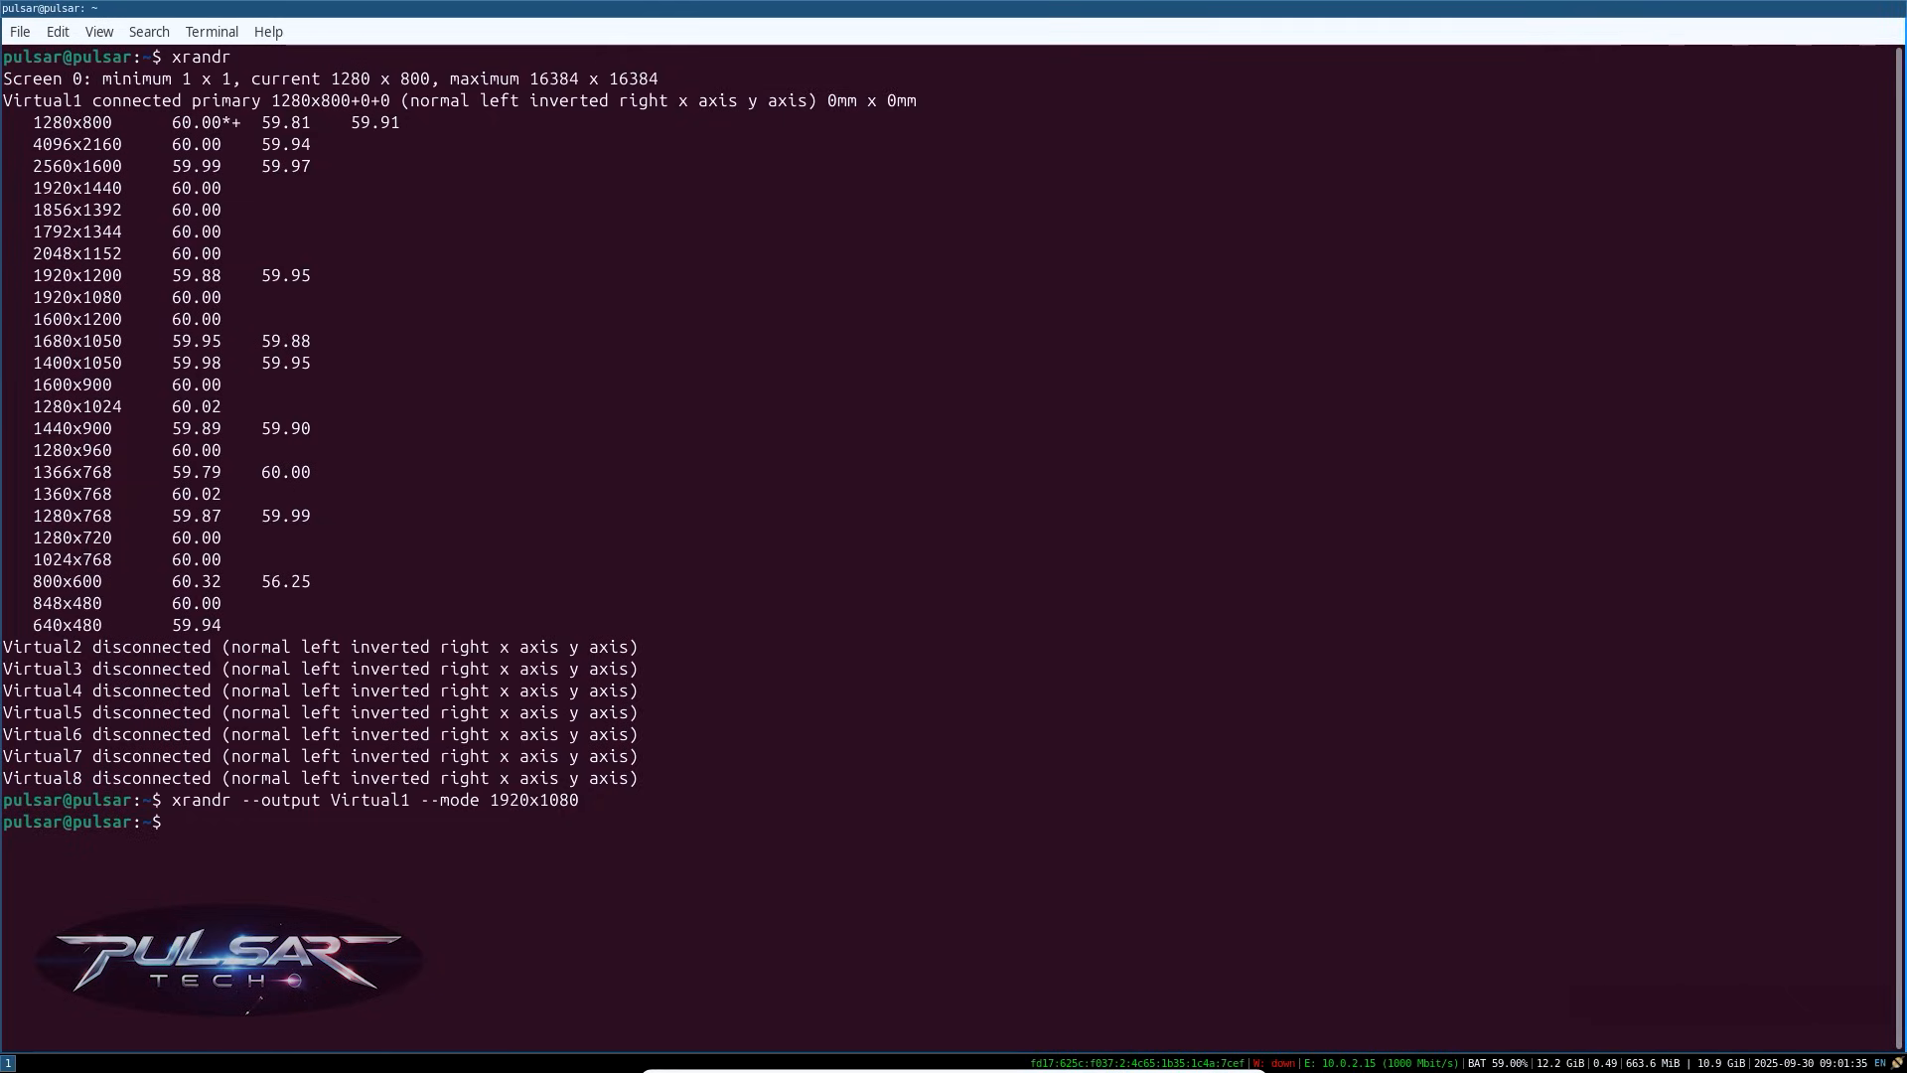
pyautogui.moveTo(115, 614)
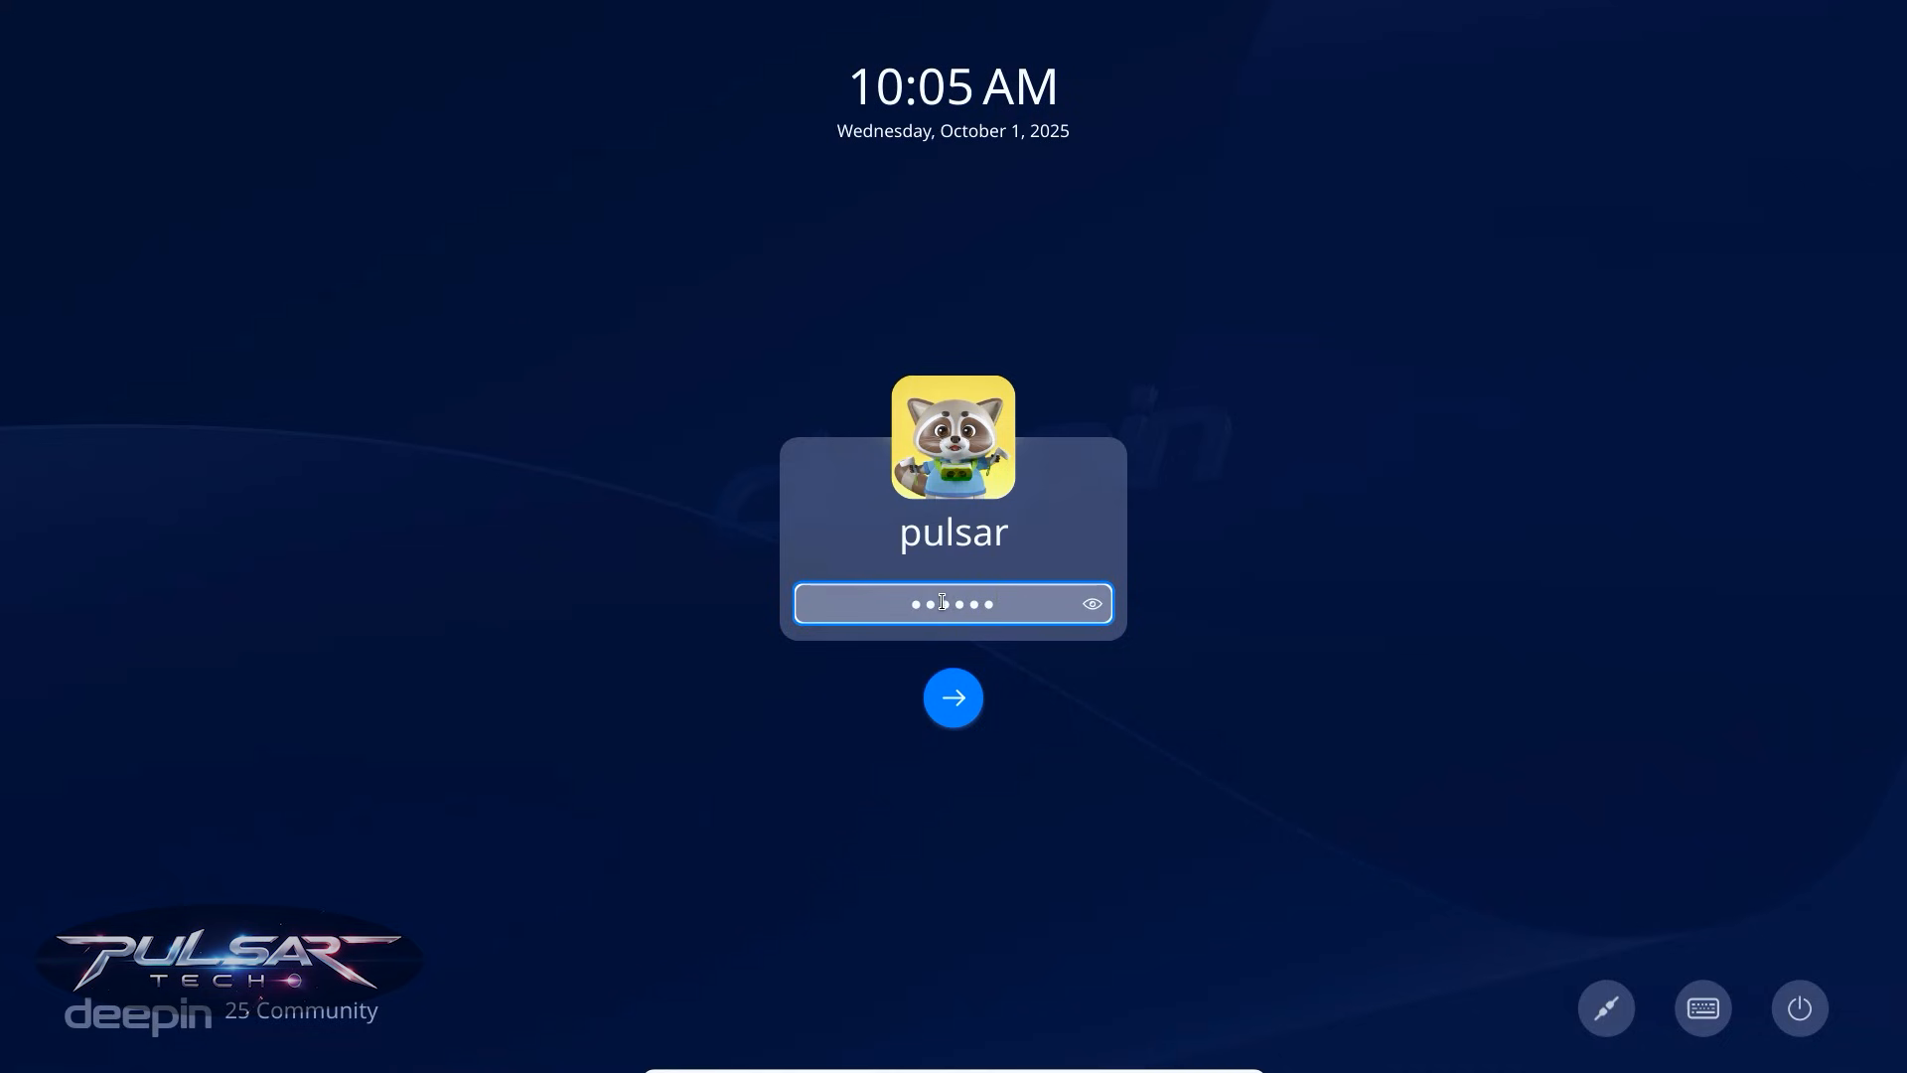
# Step: Log back in to the dark deepin desktop and open the quick settings panel
pyautogui.click(952, 697)
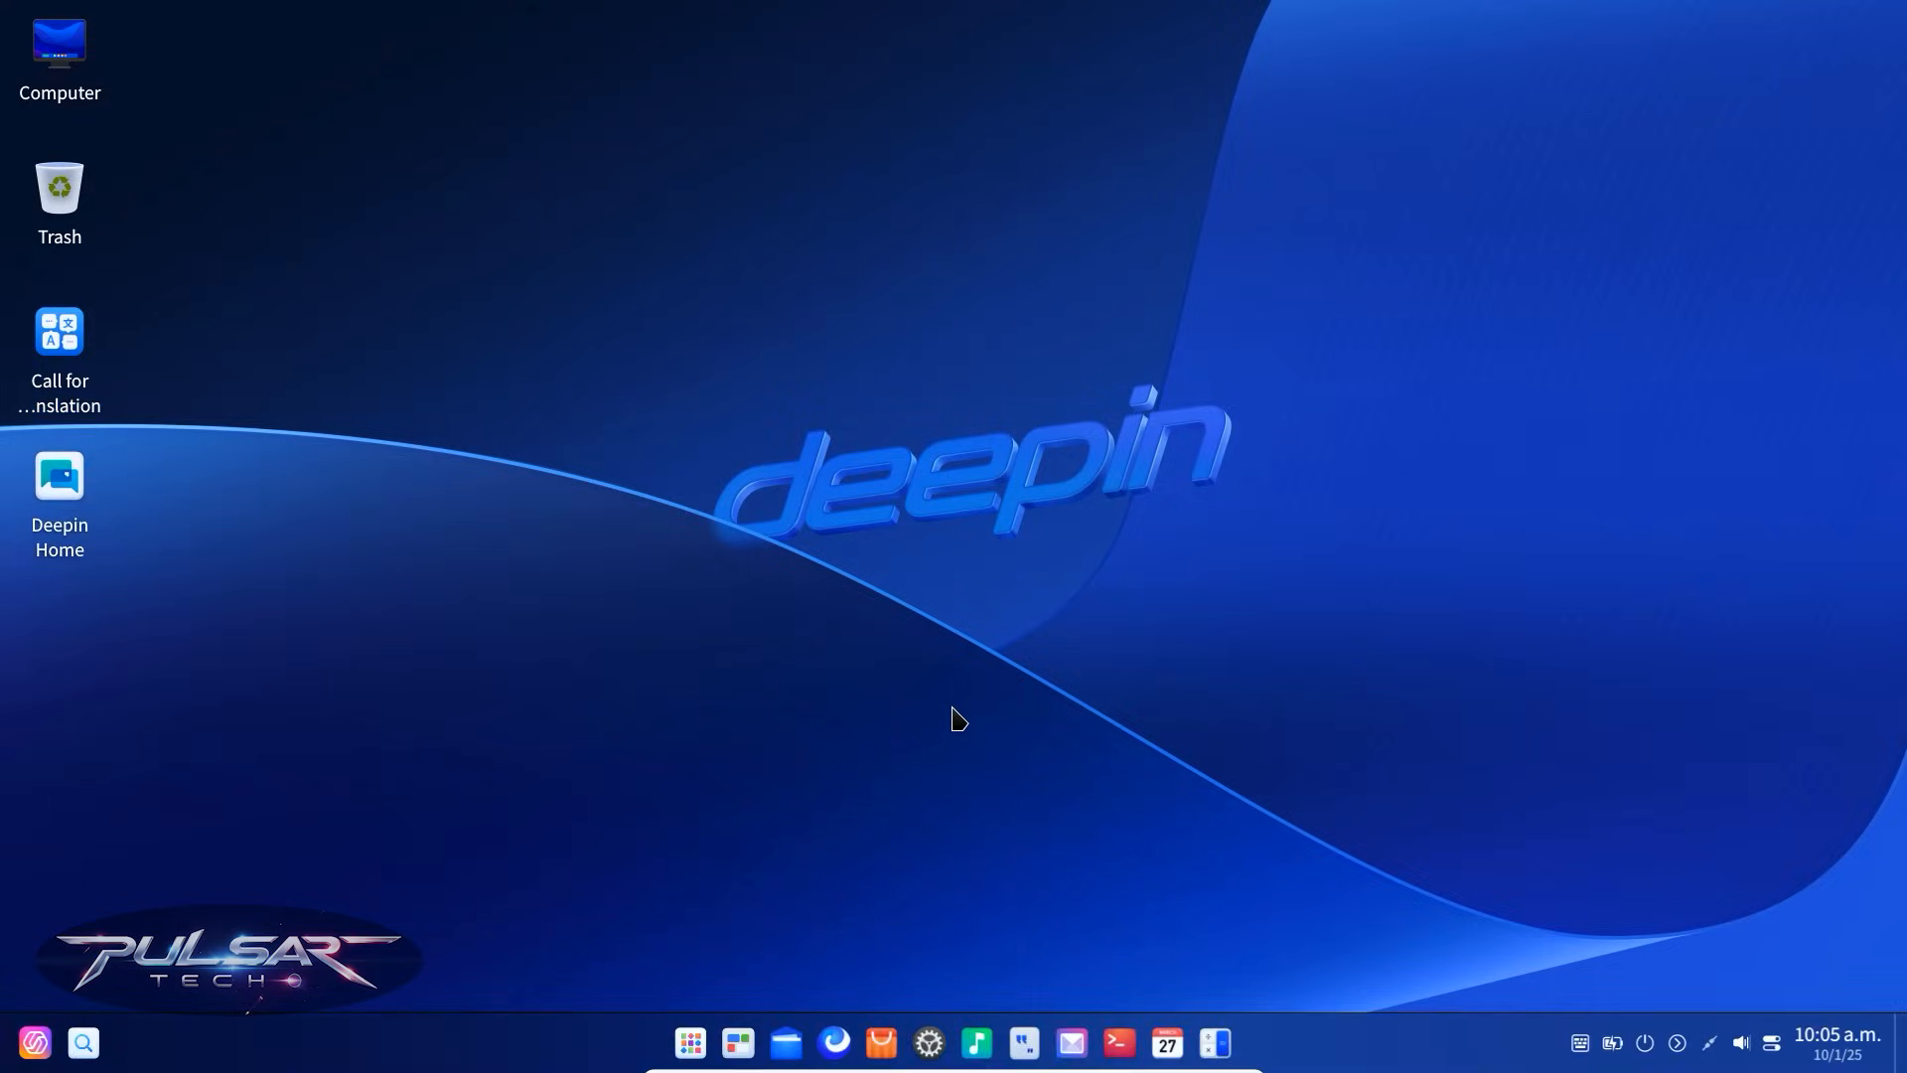
pyautogui.moveTo(1820, 1057)
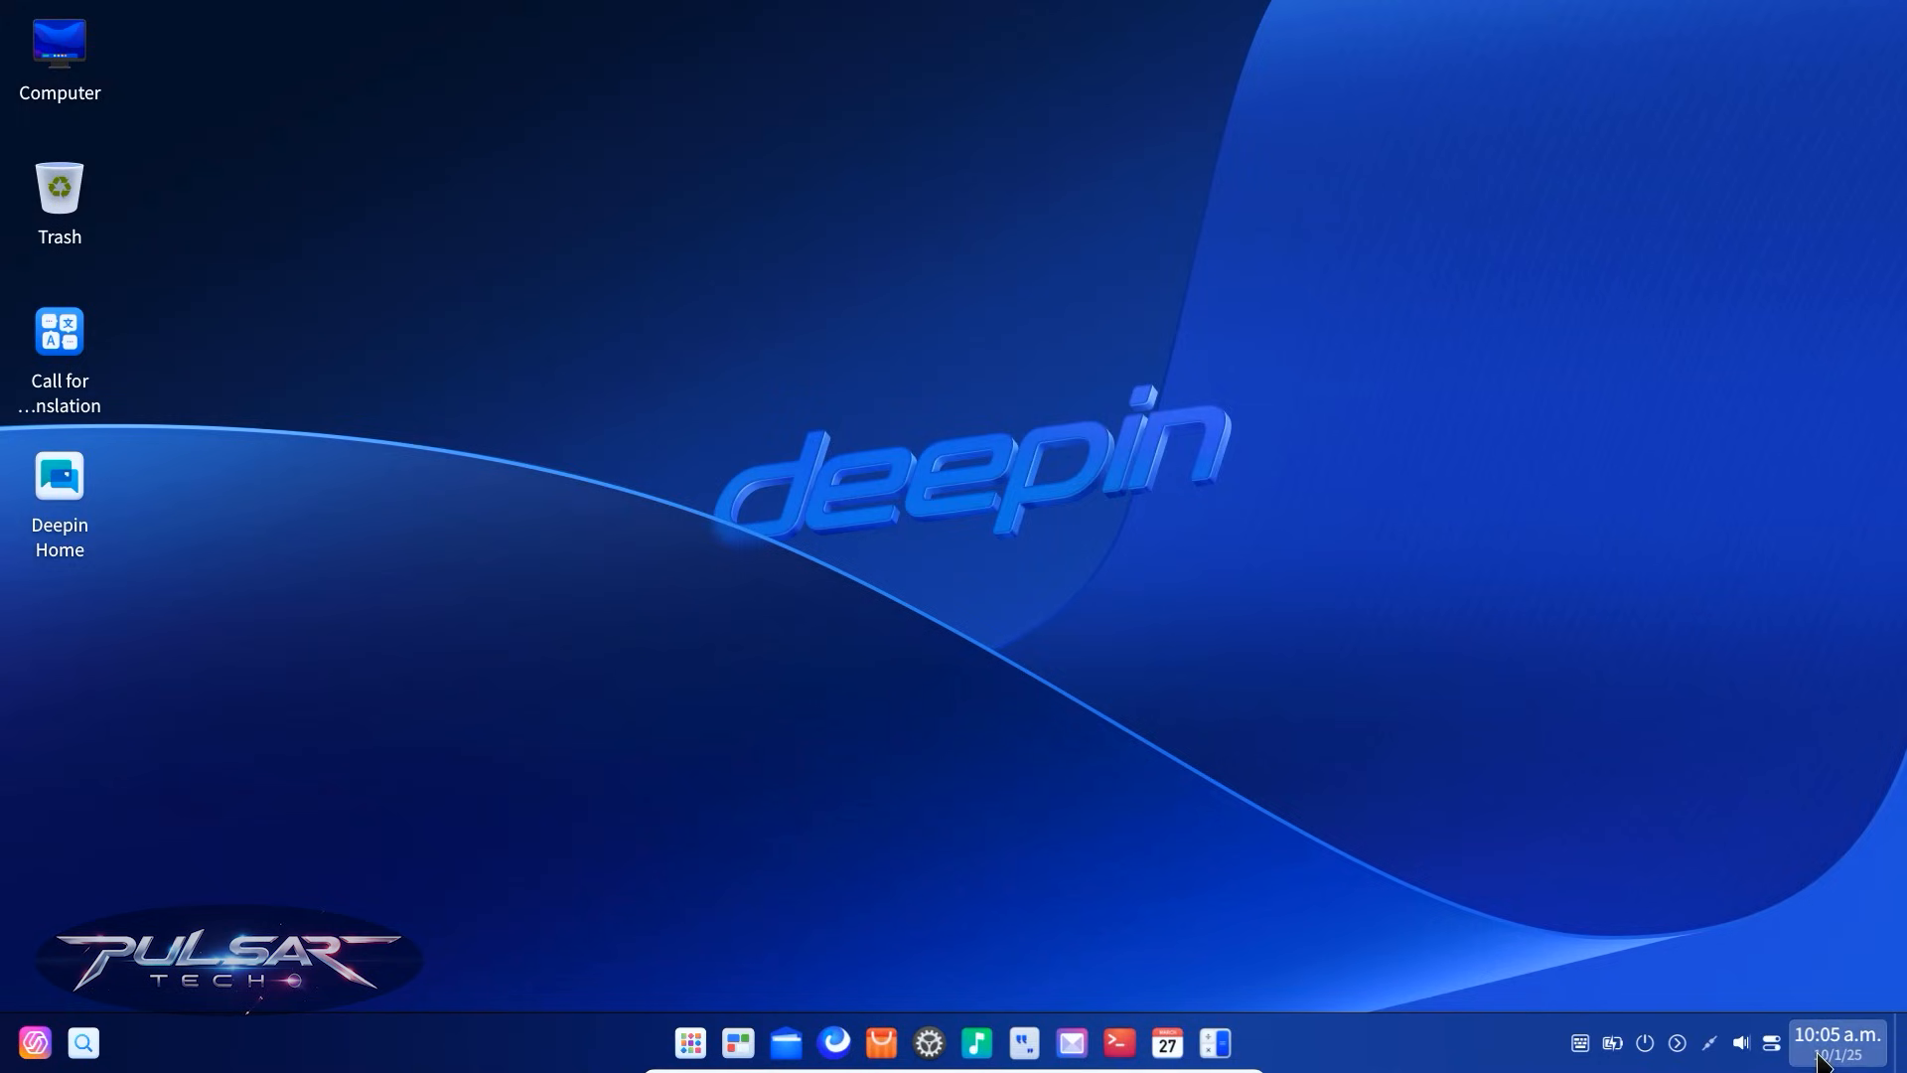
pyautogui.click(1772, 1044)
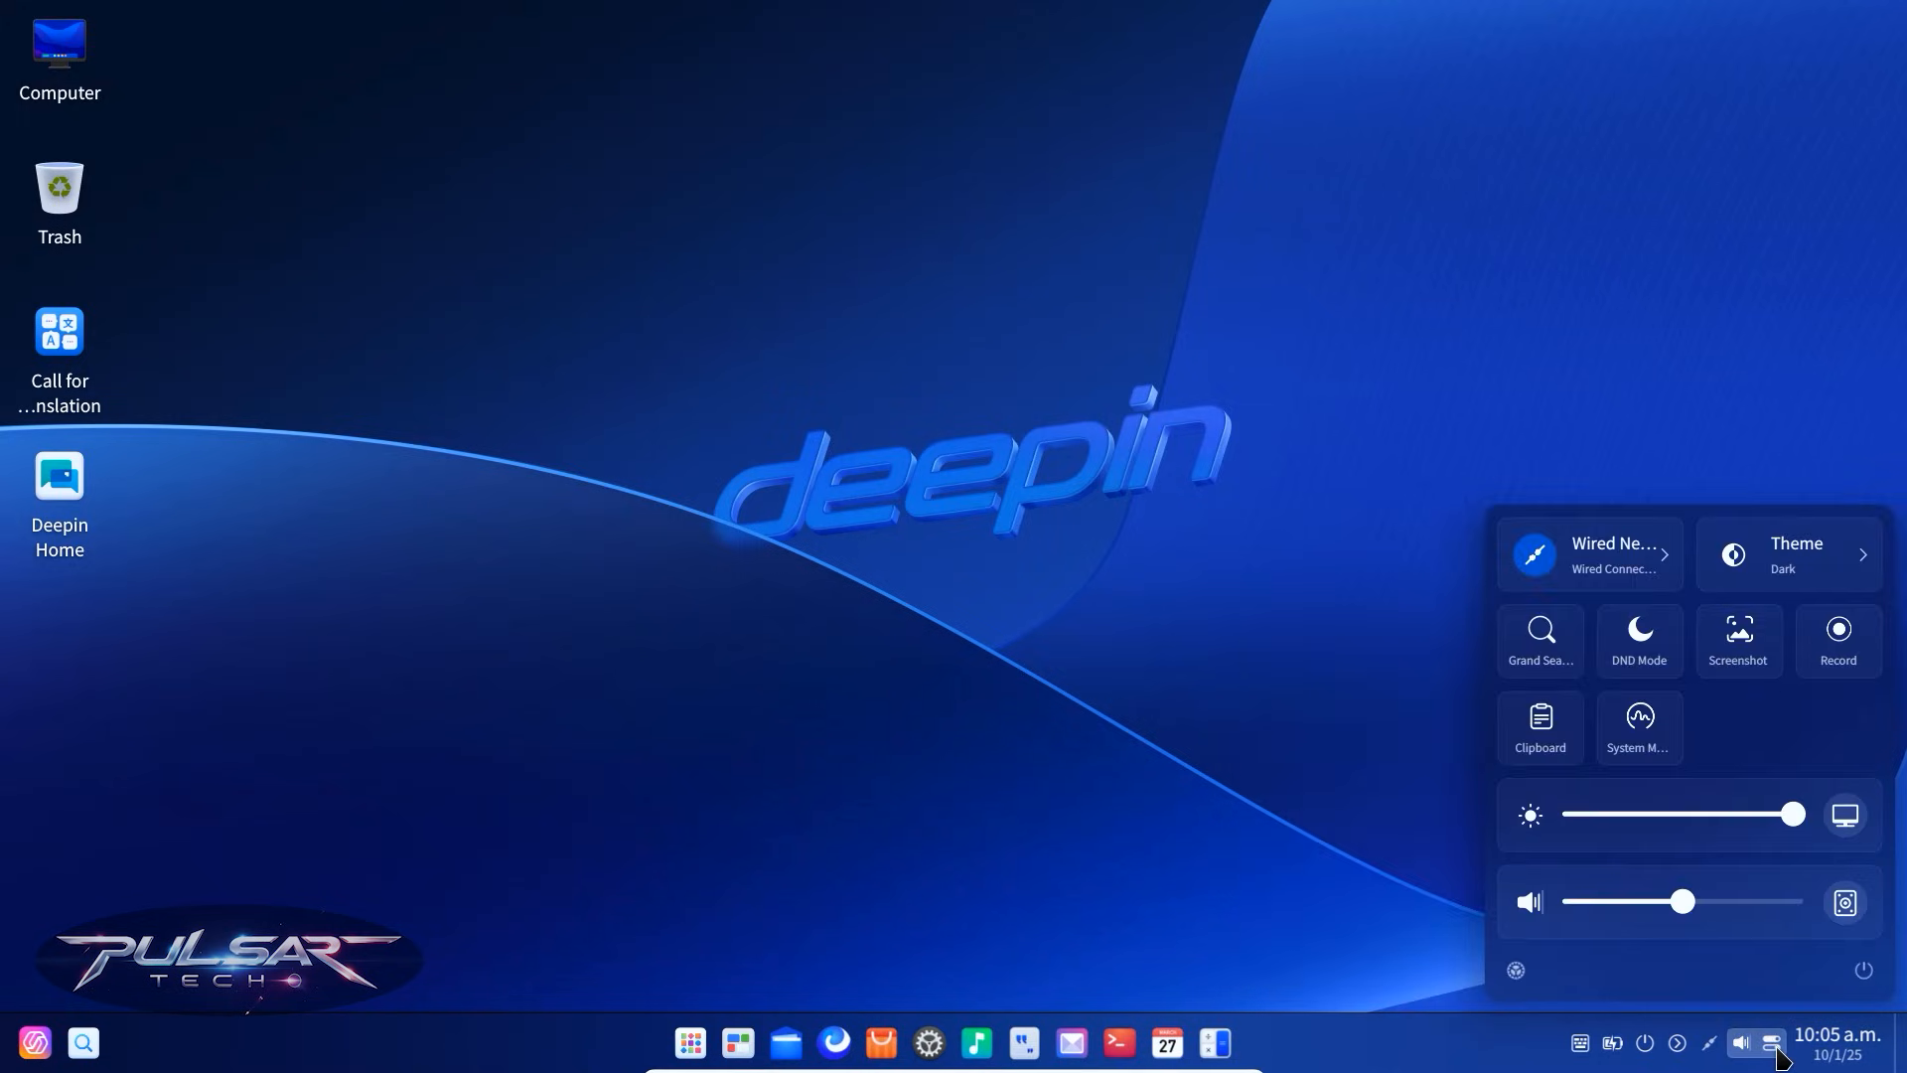
pyautogui.moveTo(1610, 595)
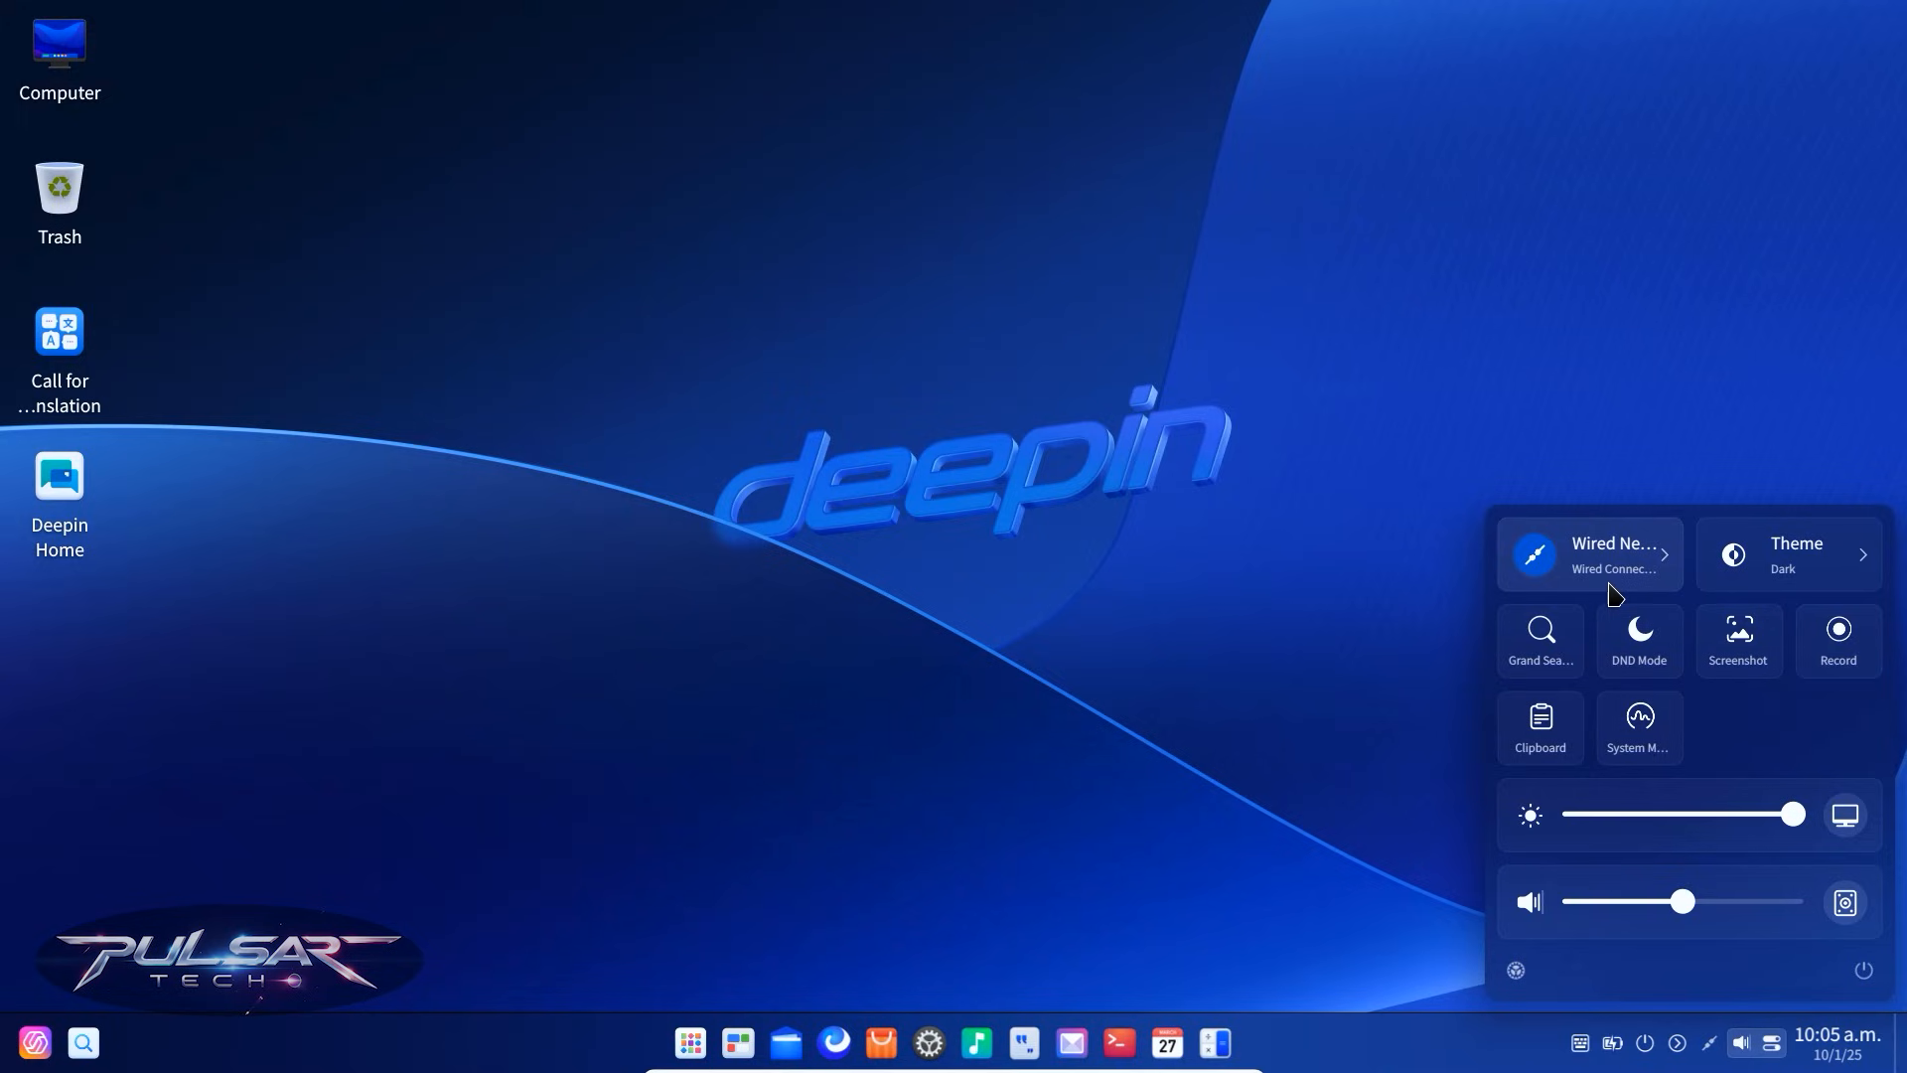